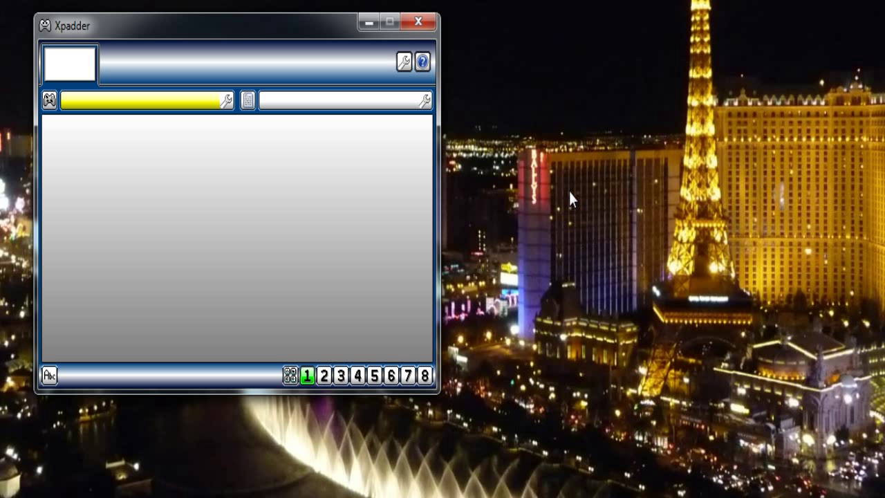
mouse_move(546, 186)
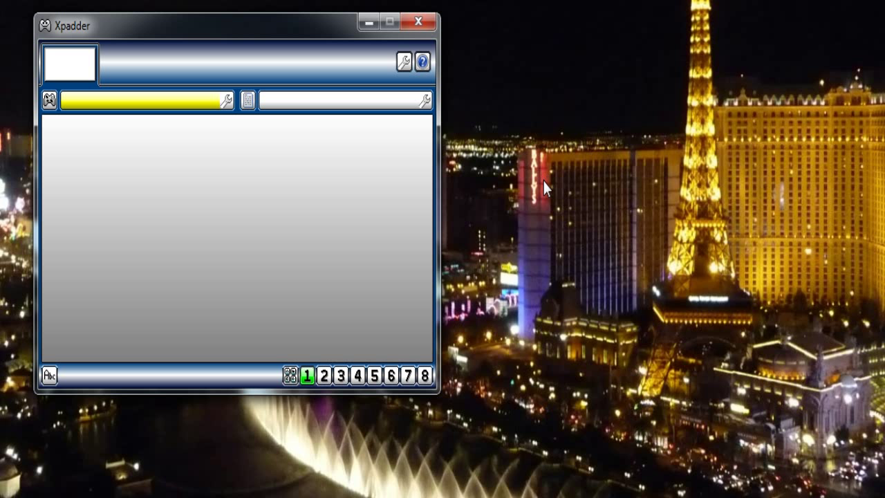
mouse_move(543, 195)
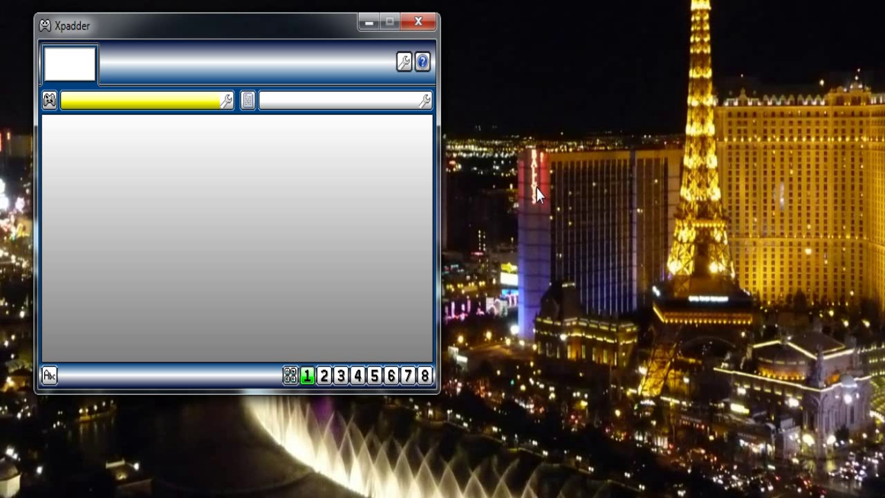
mouse_move(537, 174)
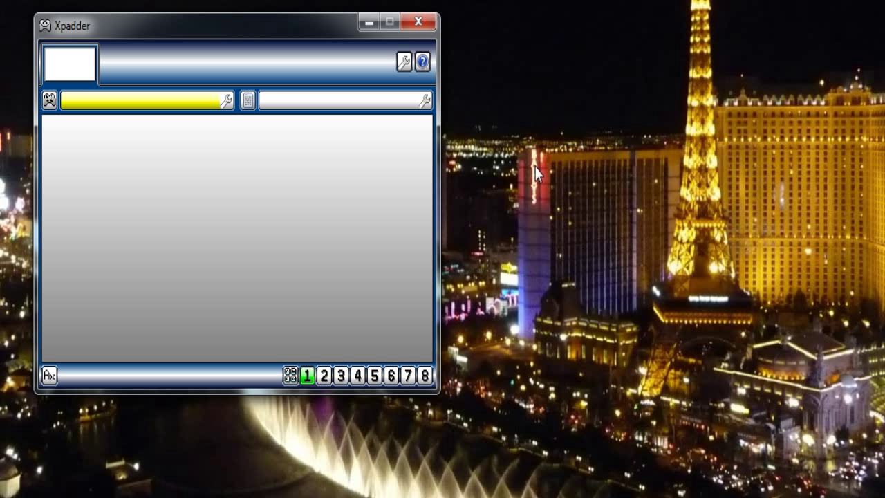
mouse_move(530, 169)
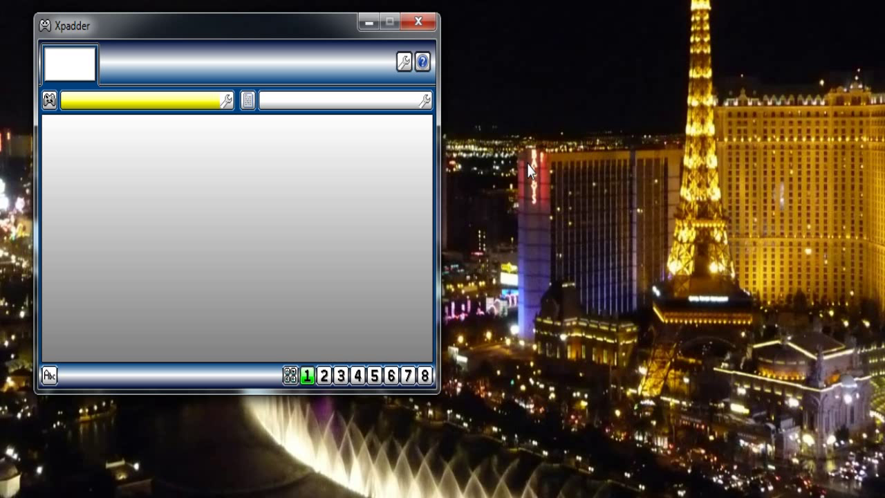
mouse_move(354, 174)
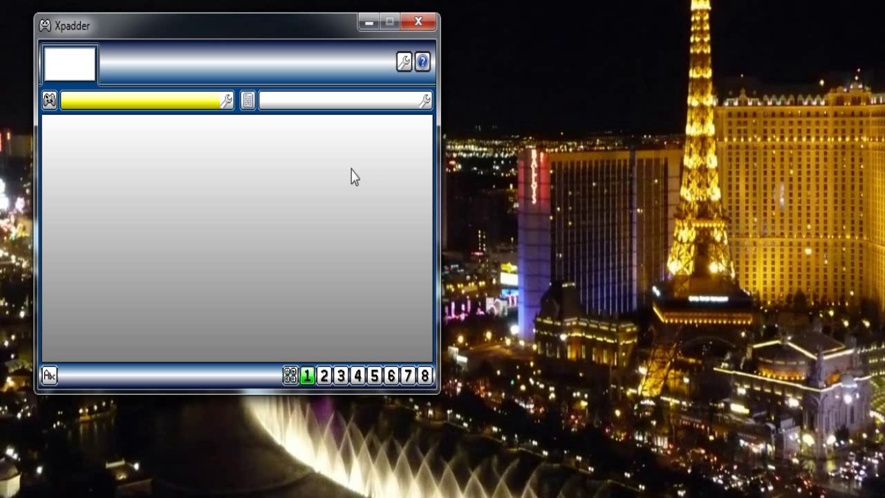
mouse_move(359, 190)
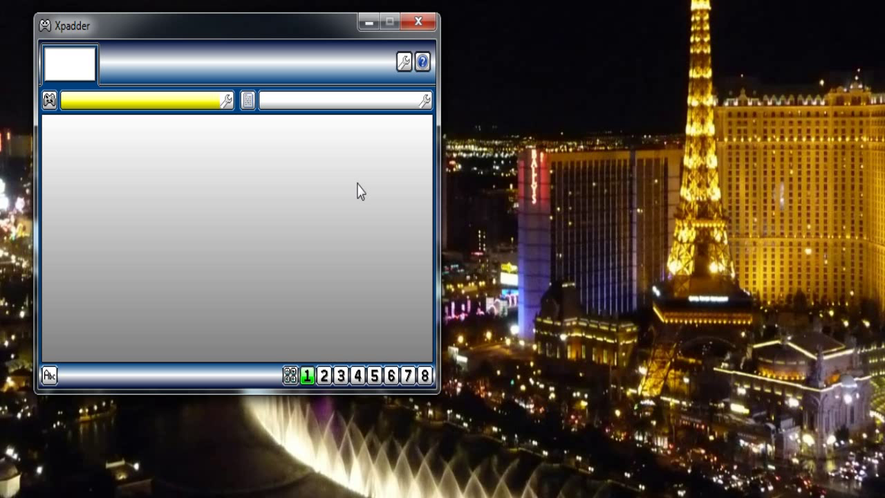
Start a new controller layout and move to its background image options.
left_click(48, 101)
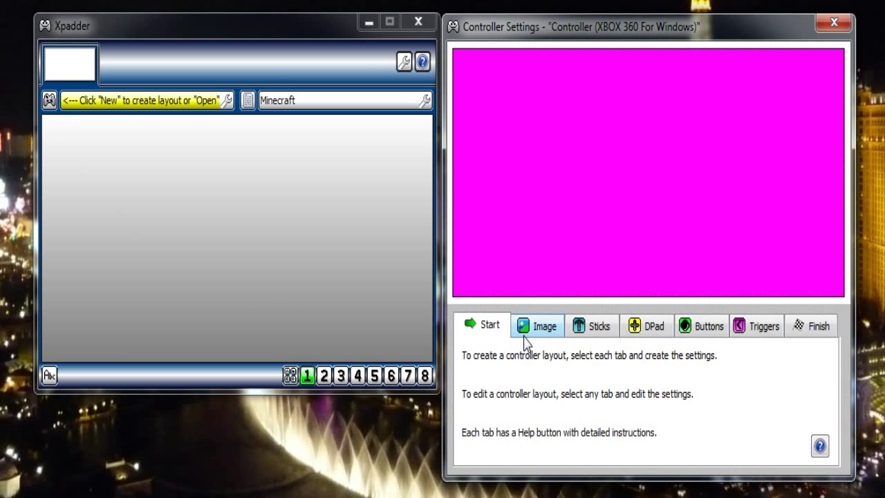
left_click(537, 325)
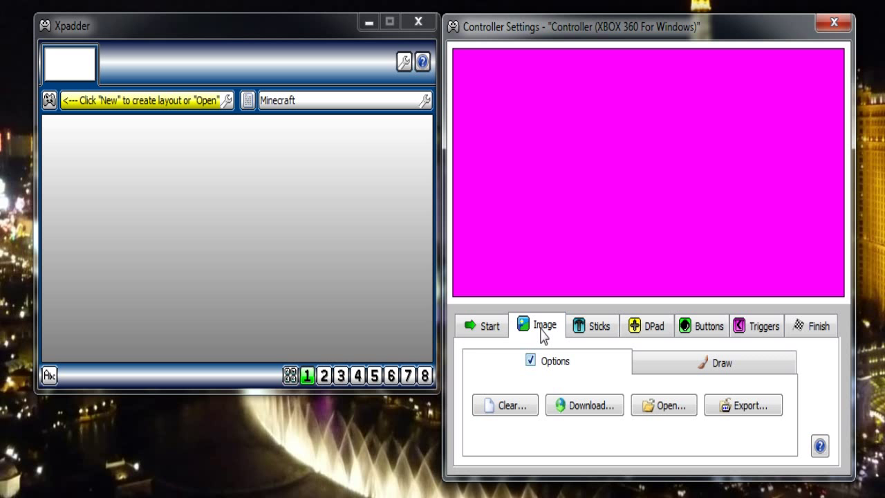
mouse_move(711, 362)
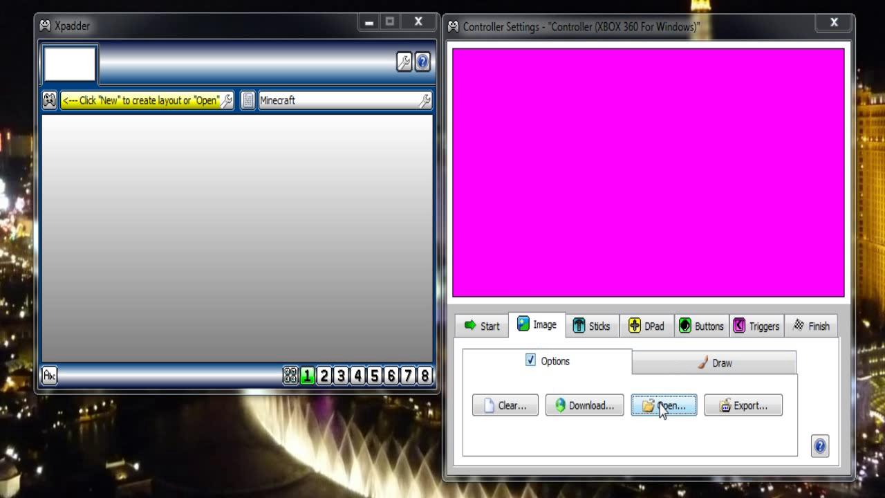
Load the white Microsoft Xbox 360 picture from the controllerimages folder as the layout background.
left_click(663, 404)
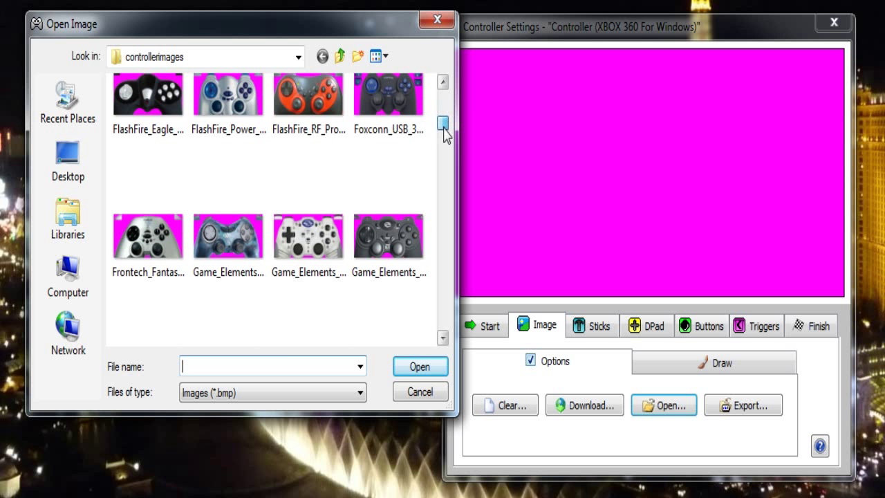
scroll("down", 3)
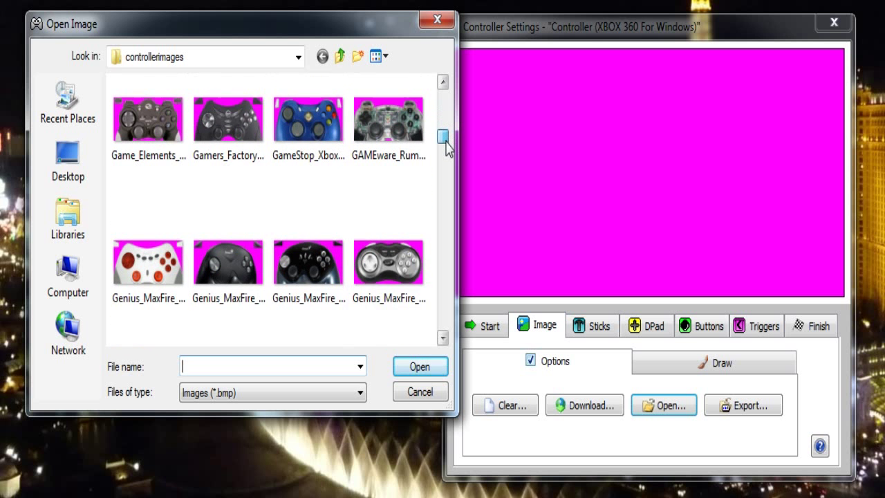
scroll("down", 3)
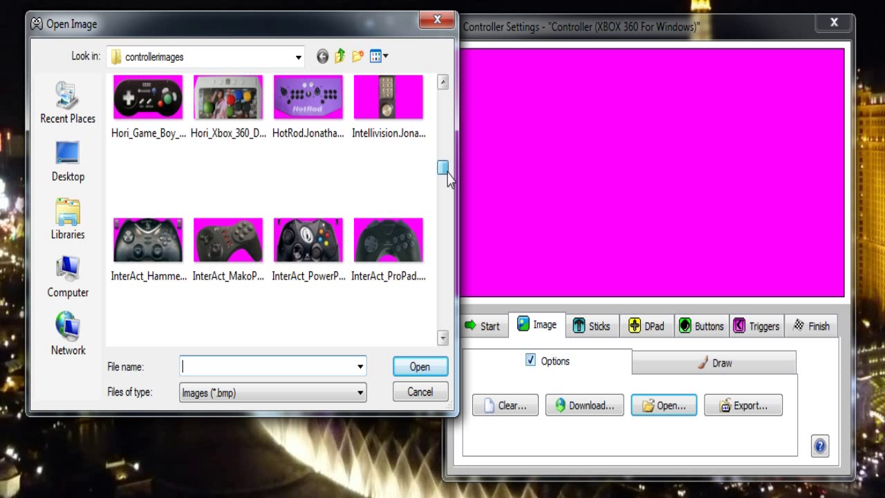
scroll("down", 3)
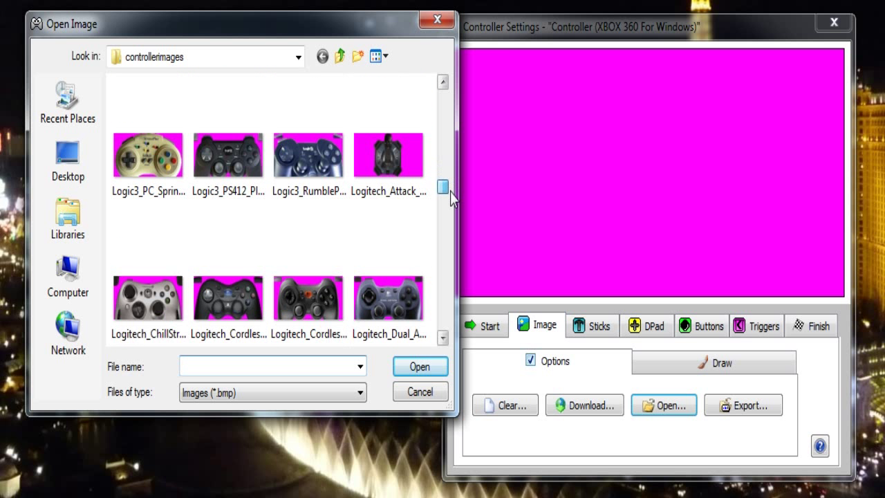
scroll("down", 3)
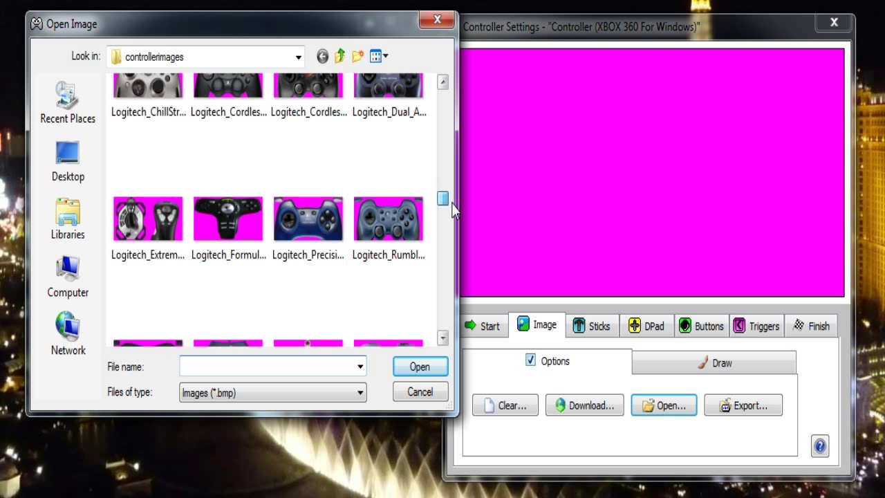
scroll("down", 3)
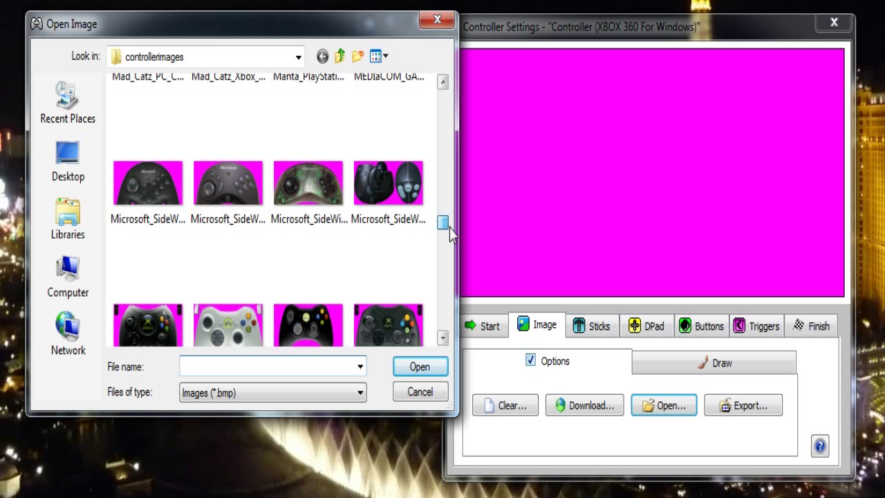
left_click(308, 183)
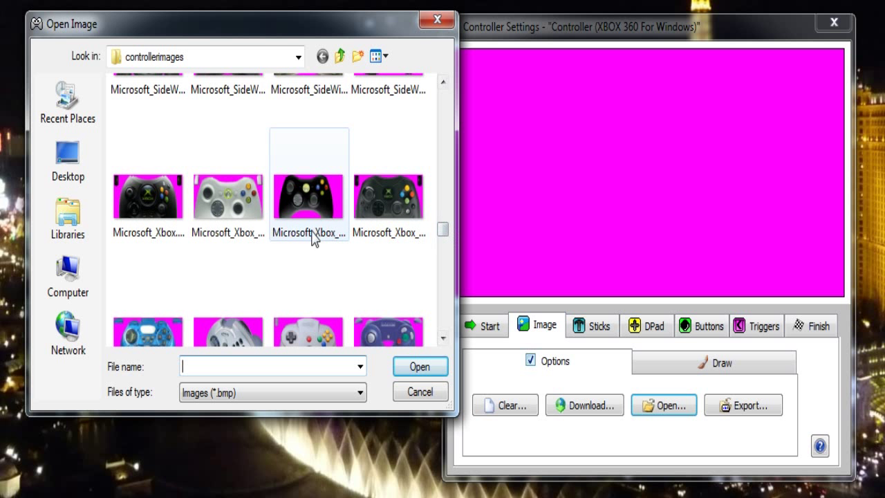
left_click(148, 196)
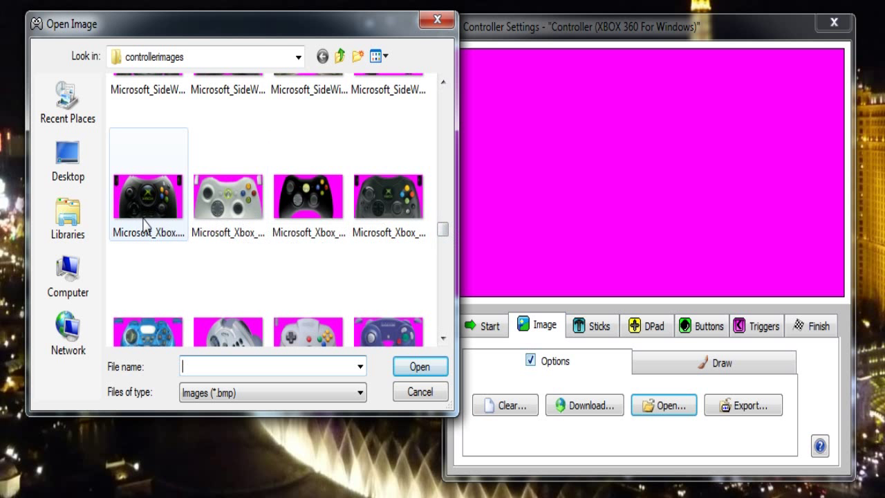
left_click(228, 195)
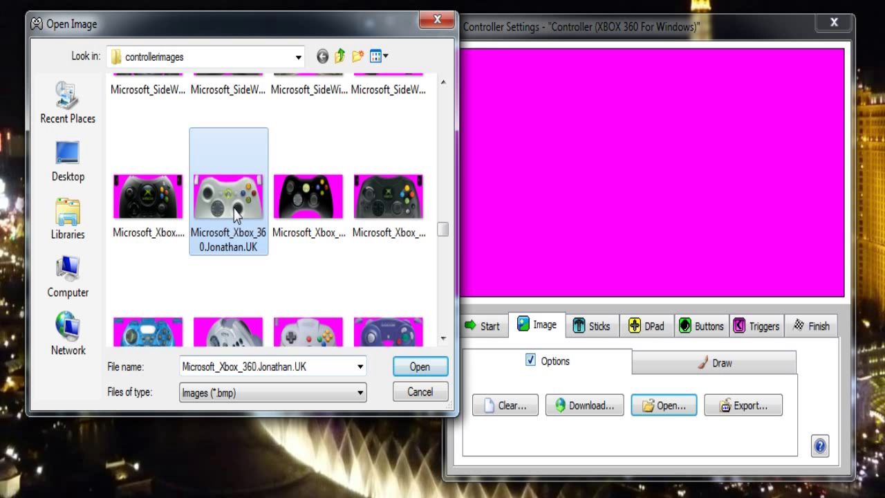
left_click(419, 366)
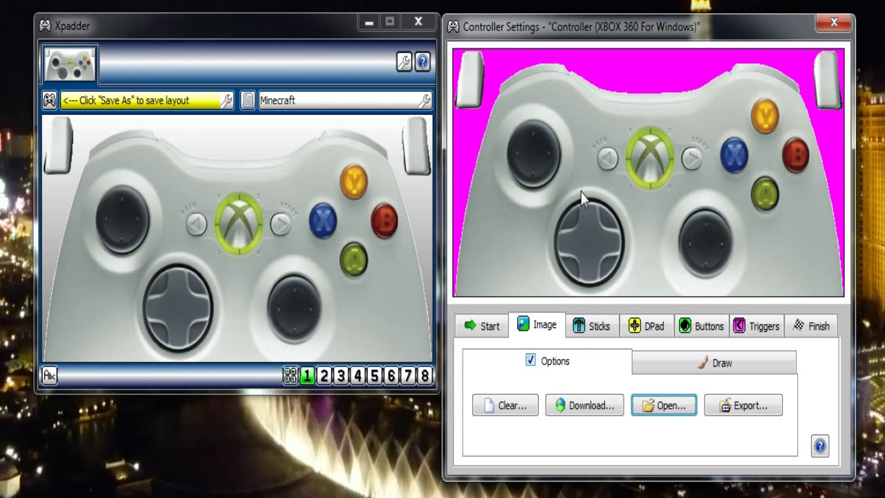
mouse_move(595, 207)
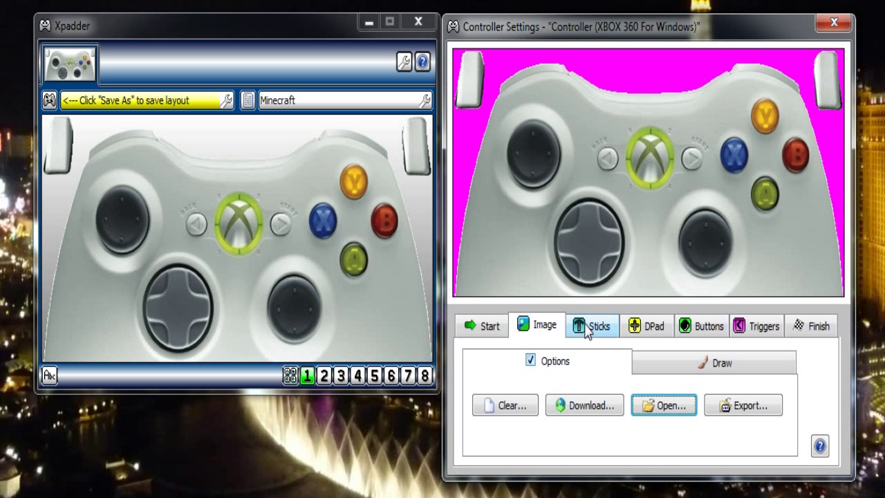
Enable Stick 1 on Axis Y and Axis X as the left stick with W, A, S, D.
left_click(592, 325)
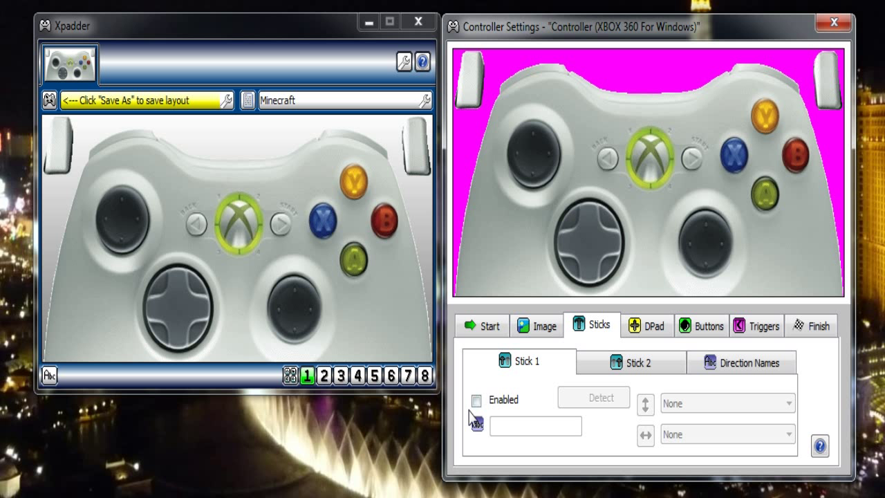
left_click(476, 399)
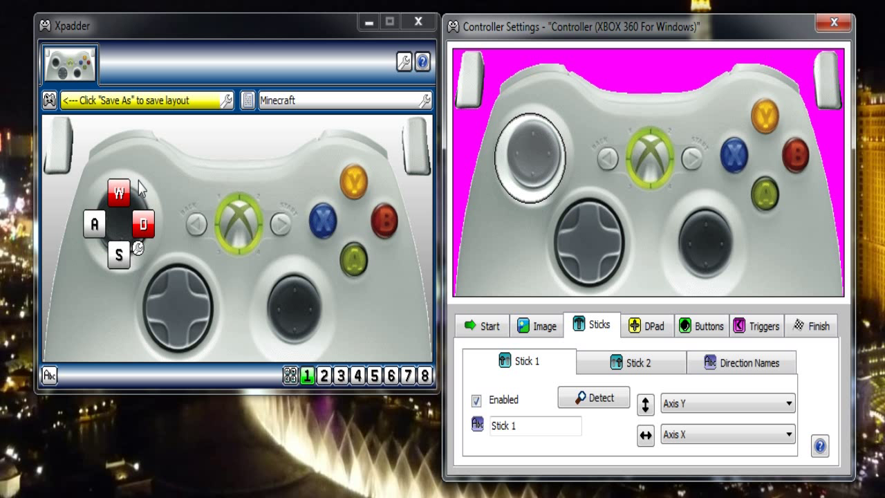
left_click(119, 193)
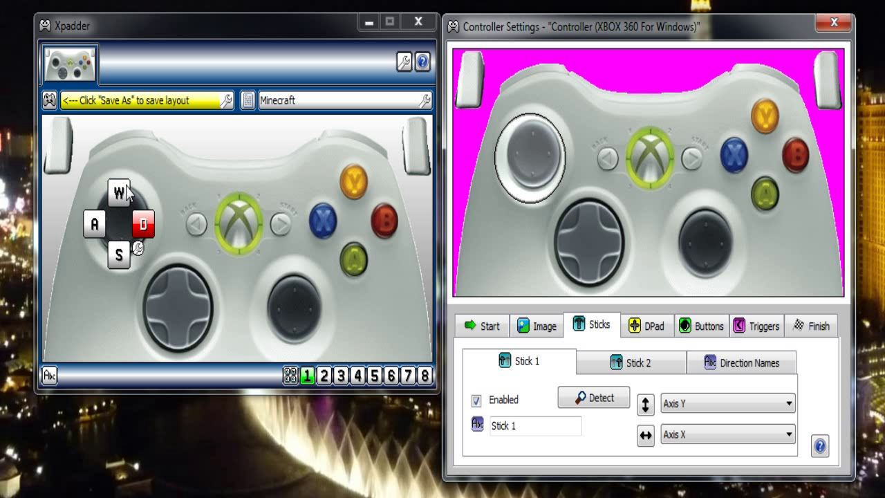
left_click(119, 192)
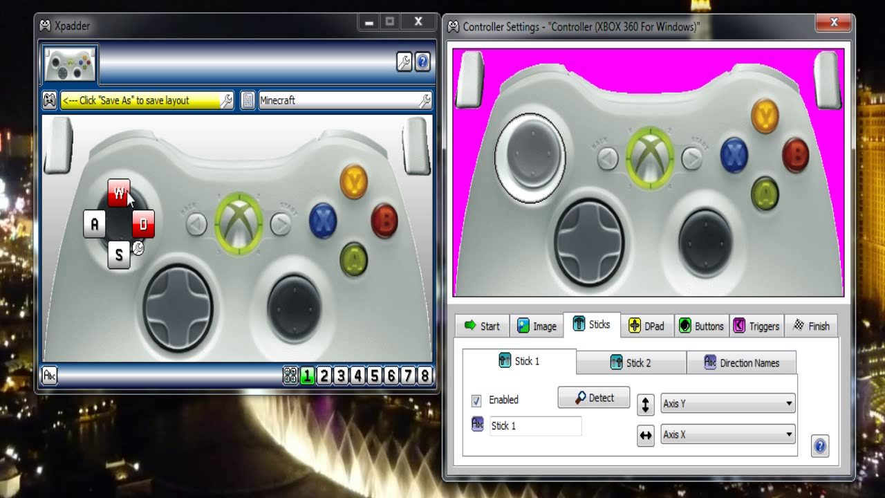
mouse_move(321, 242)
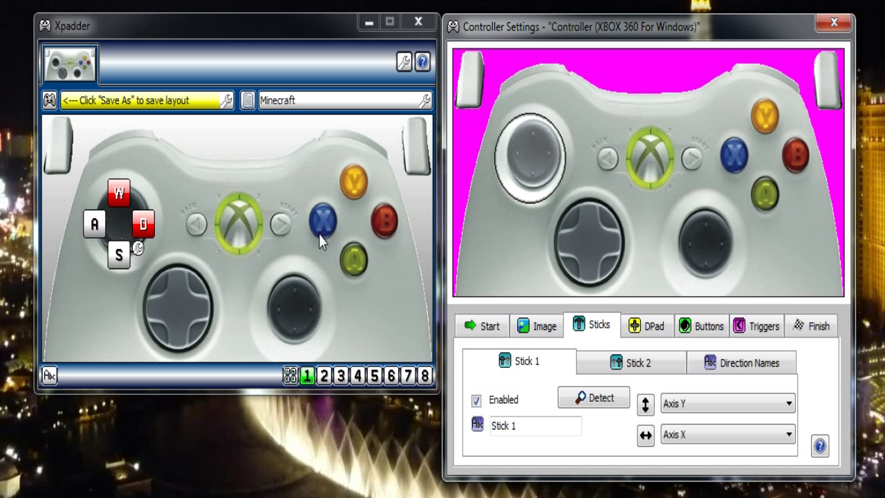
mouse_move(467, 318)
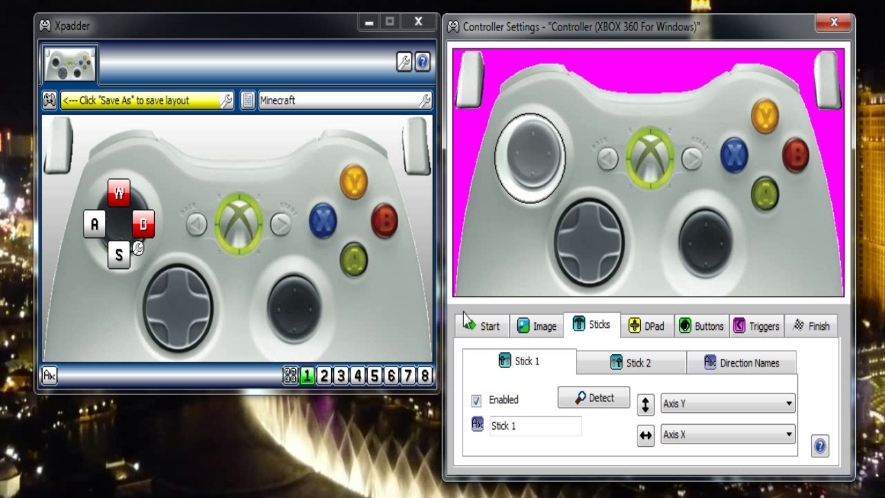
Enable Stick 2 on Axis RY and Axis RX as the right stick with arrow keys.
left_click(636, 362)
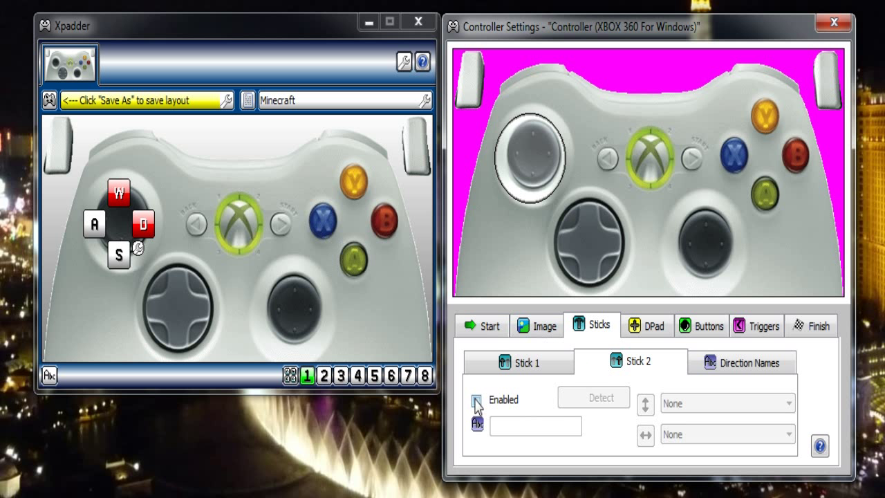
left_click(477, 399)
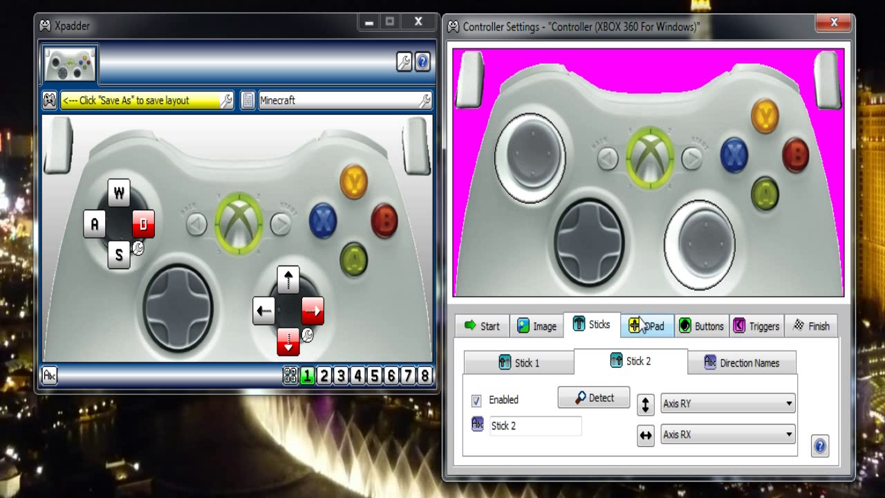
mouse_move(673, 330)
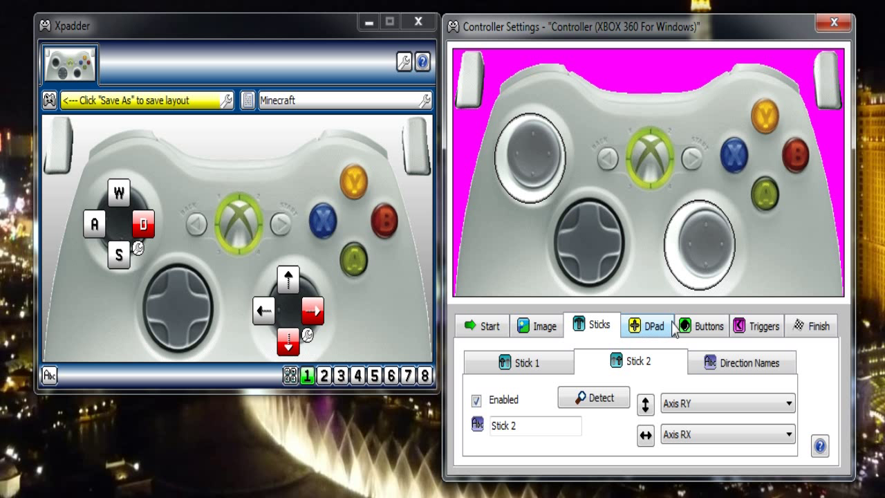
Add the Back, Start and face buttons to the image, assigned to E, Esc, Q and Space.
left_click(707, 325)
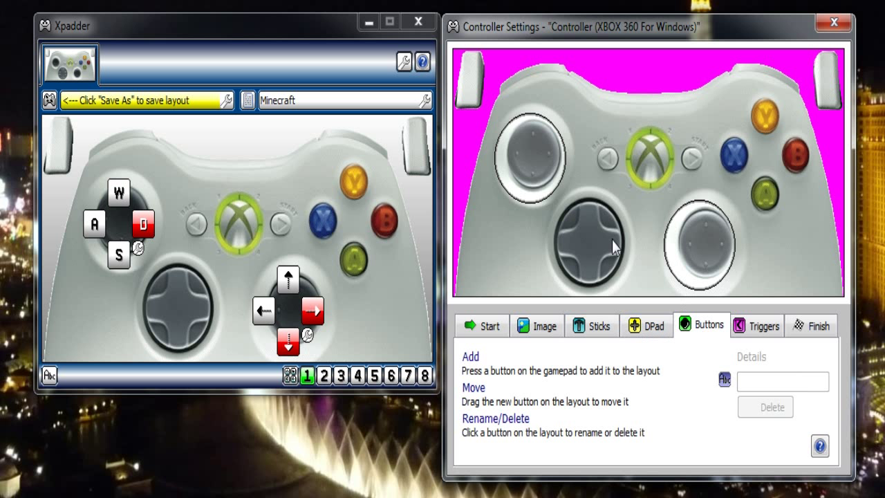
mouse_move(627, 285)
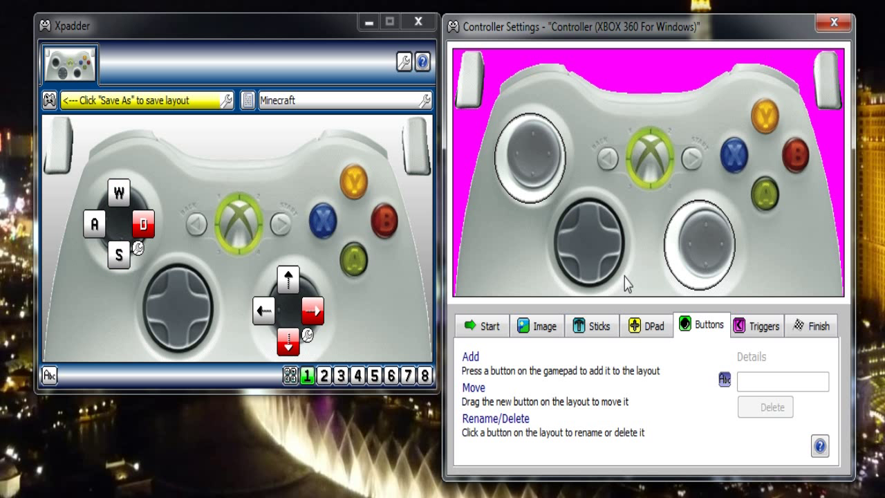
left_click(613, 155)
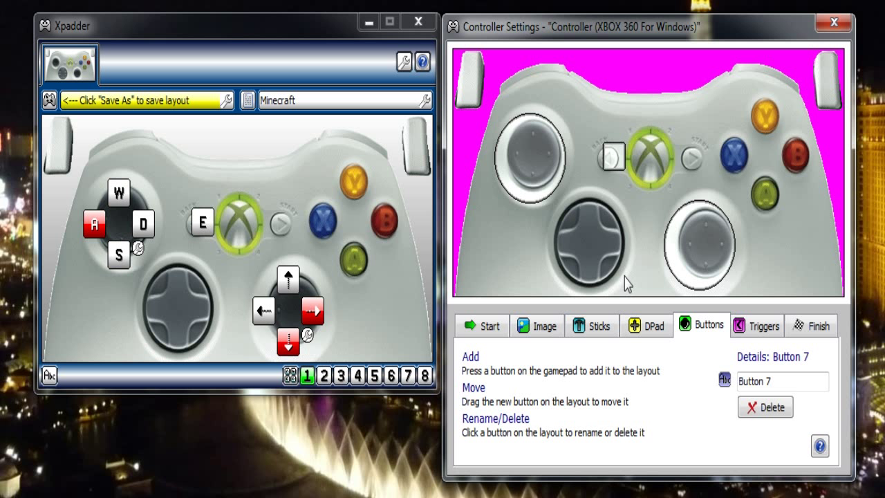
left_click(119, 191)
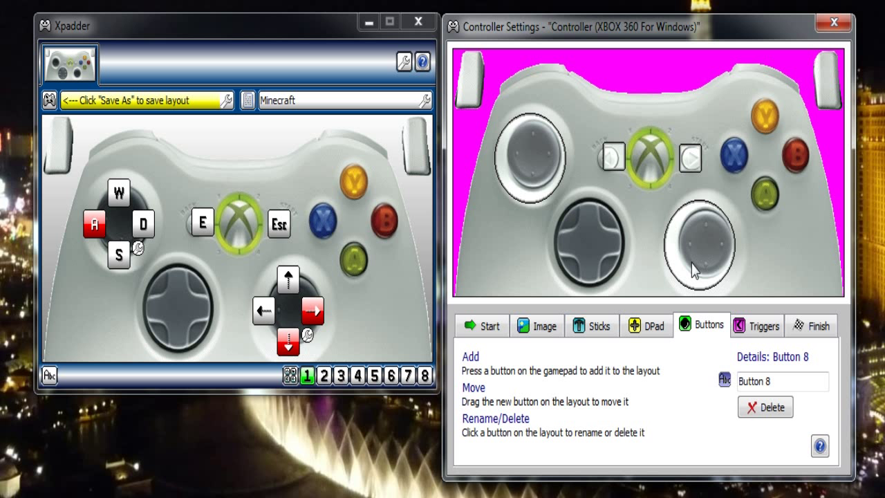
left_click(545, 155)
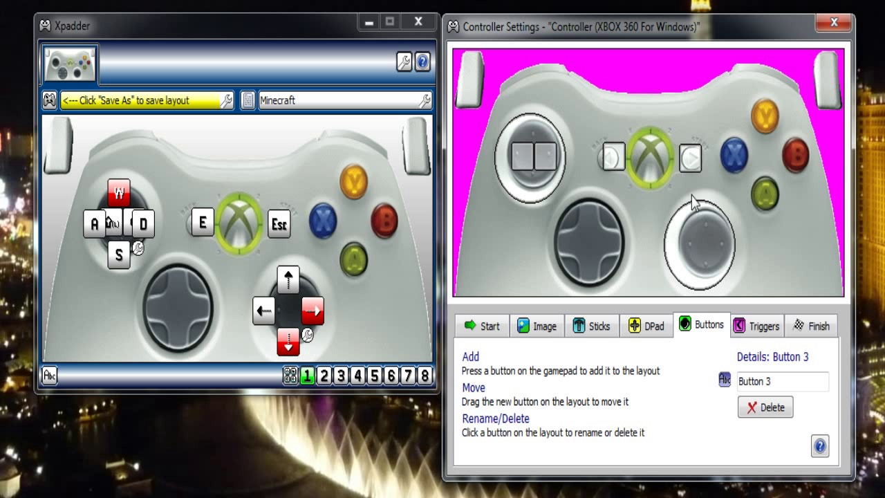
left_click(769, 115)
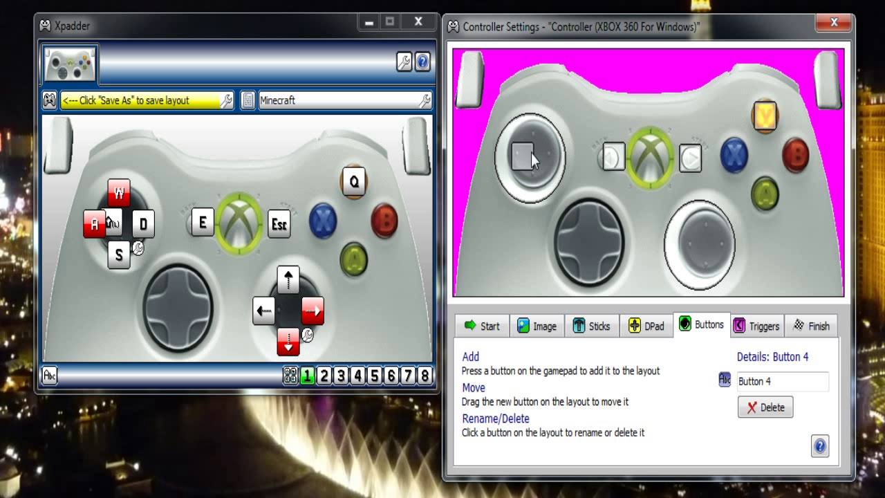
left_click(729, 157)
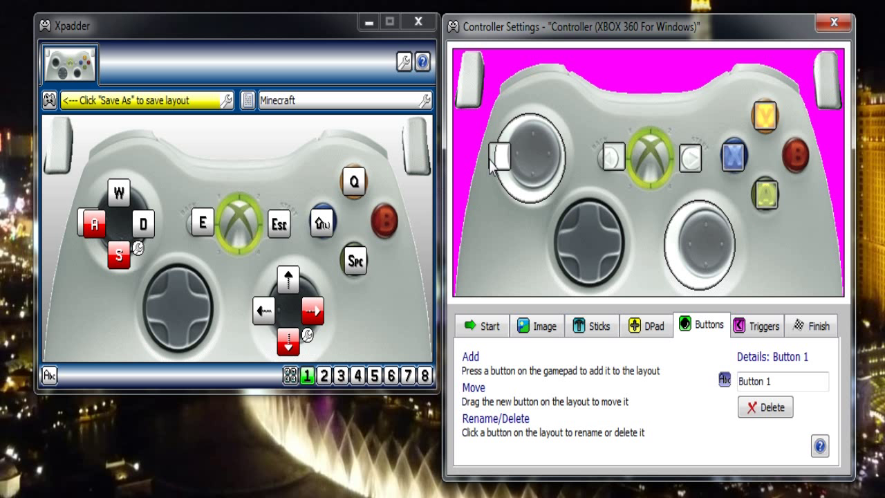
left_click(795, 155)
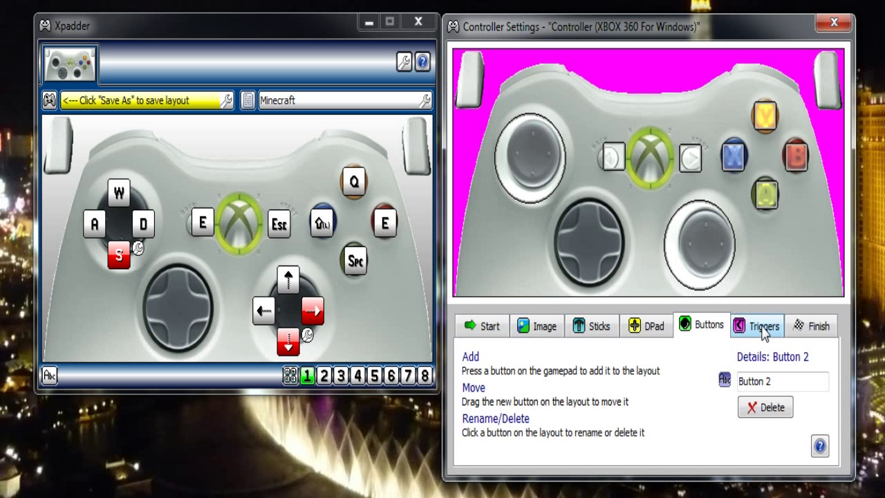
Enable the analog triggers on Axis Z+ and Z-, then bring up Stick 1 Up's assignment.
left_click(755, 324)
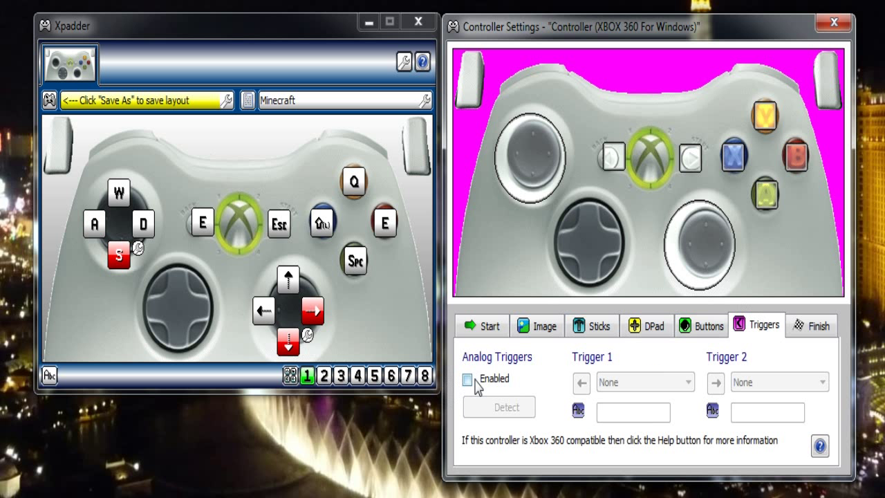
left_click(468, 379)
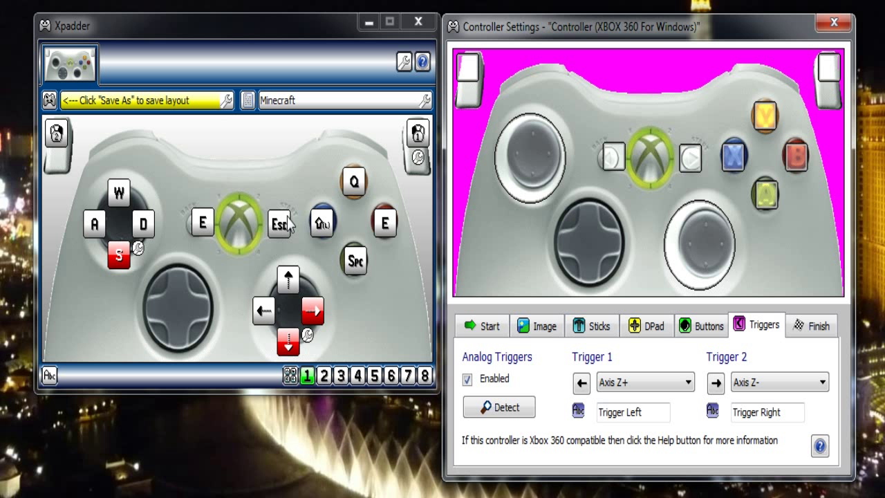
mouse_move(303, 221)
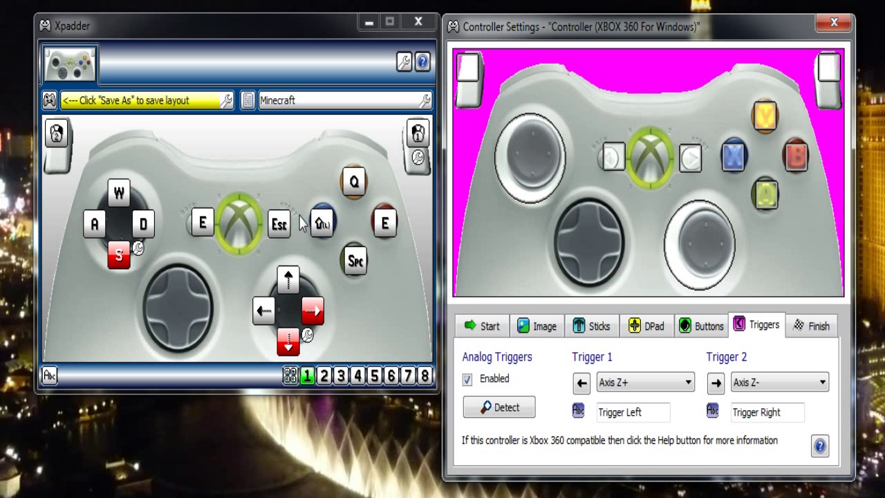
mouse_move(267, 204)
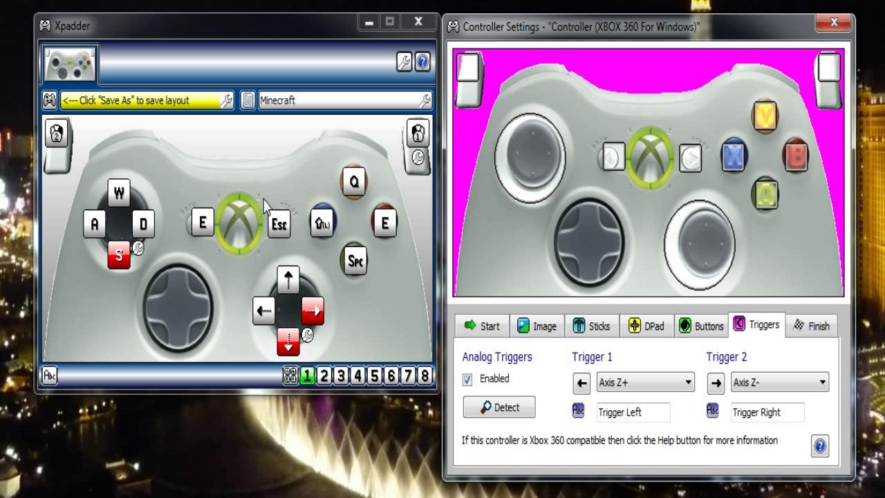
left_click(95, 223)
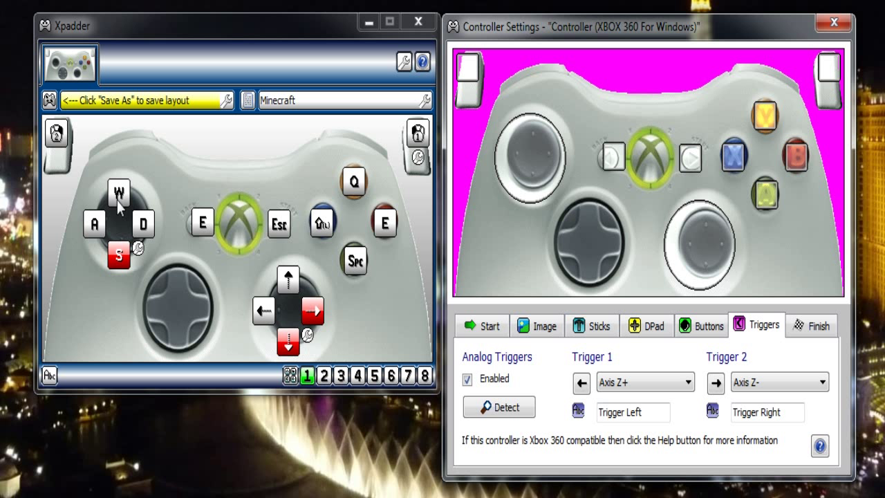
mouse_move(280, 250)
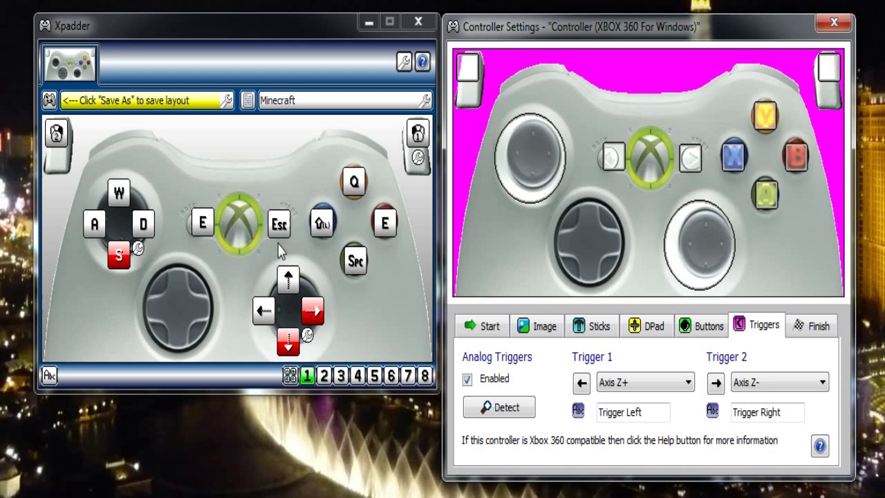
mouse_move(112, 202)
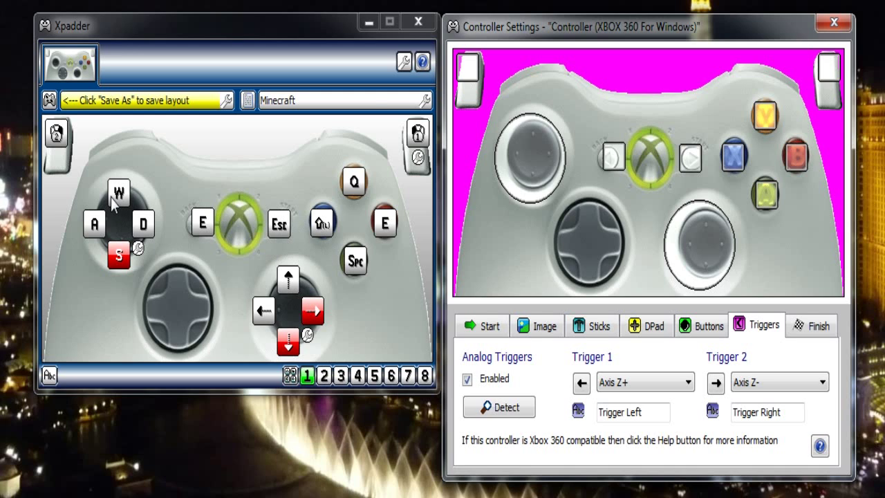
left_click(120, 191)
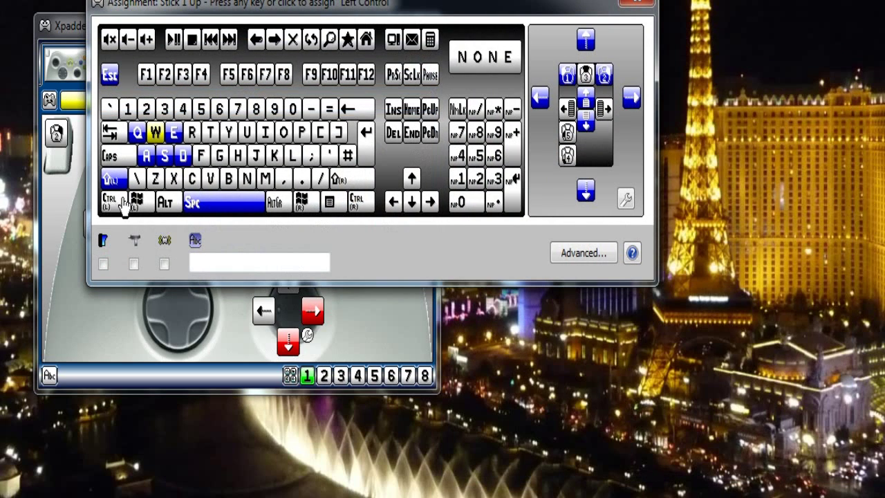
Check the up assignments of both sticks and their mouse options, leaving the mappings unchanged.
left_click(156, 132)
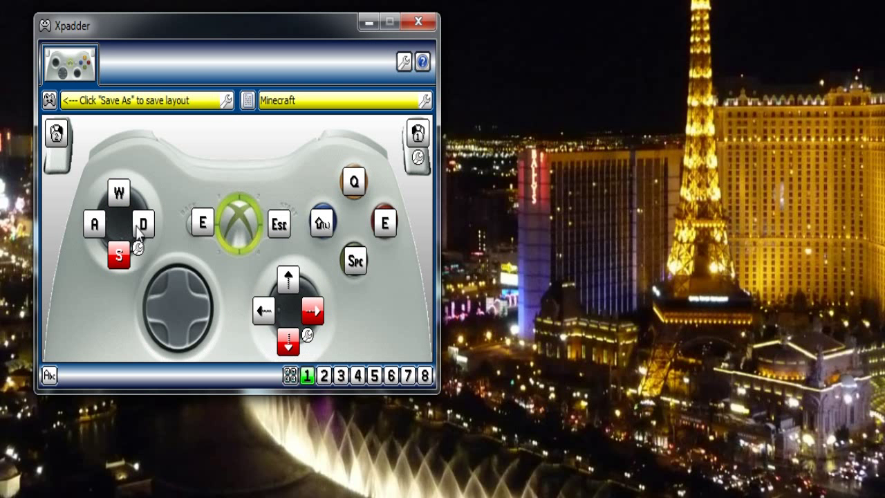
mouse_move(160, 216)
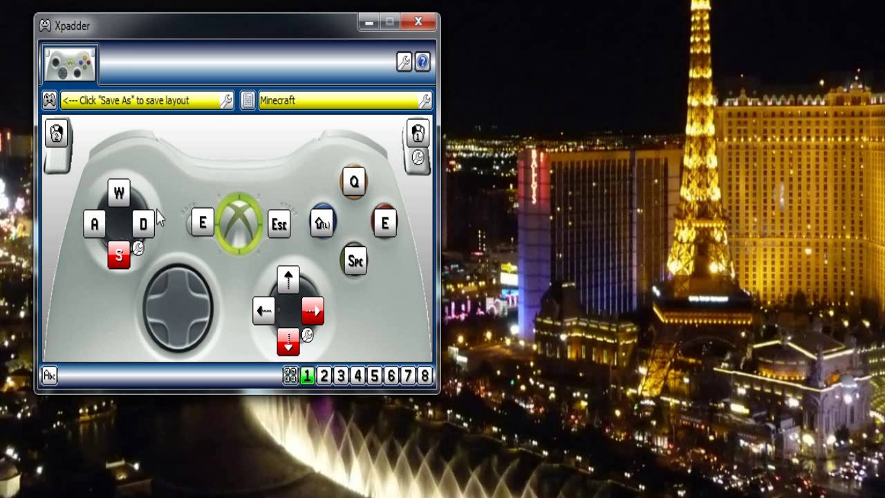
mouse_move(215, 294)
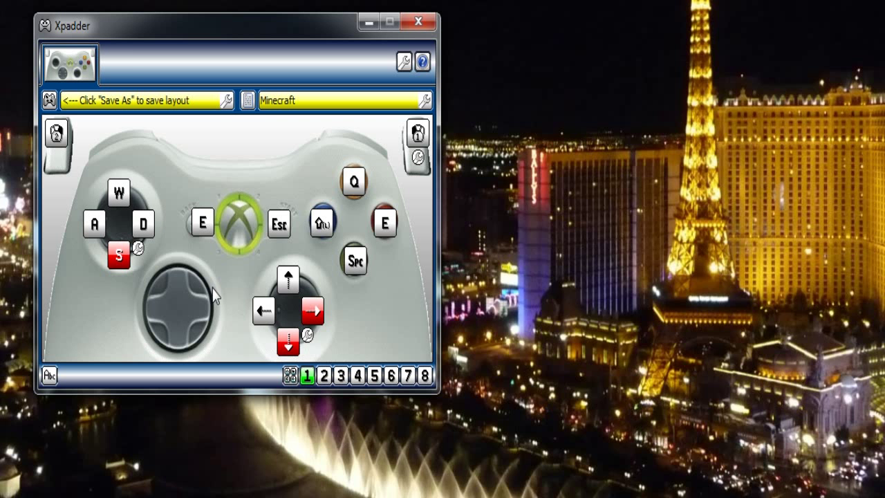
left_click(288, 277)
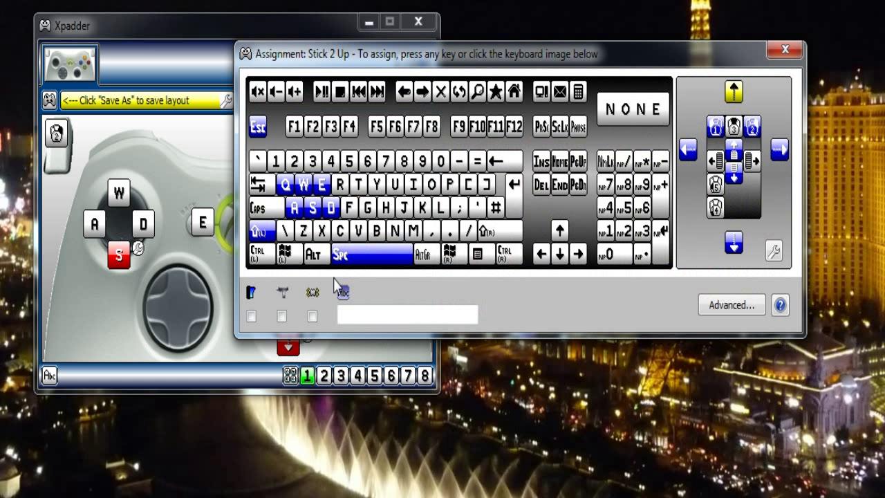
left_click(425, 254)
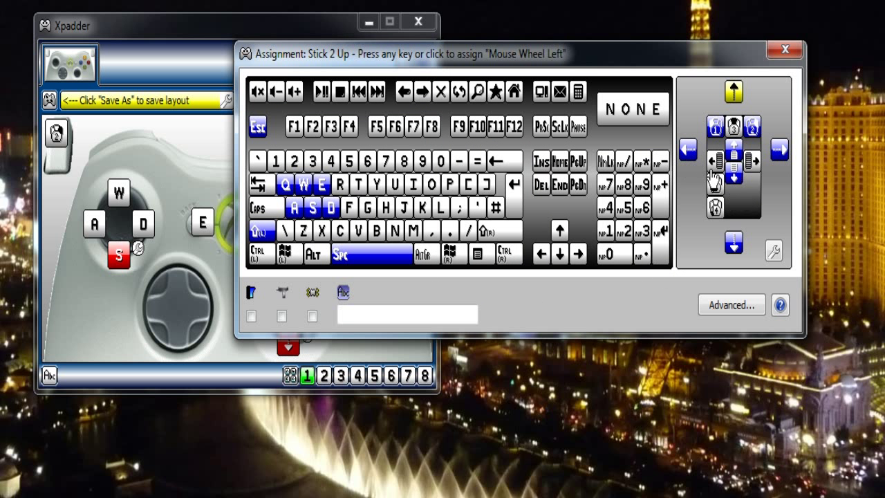
left_click(732, 158)
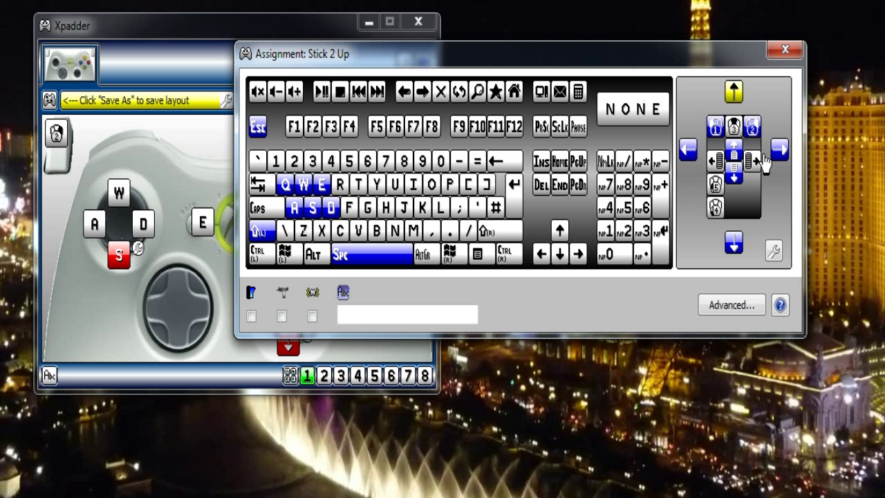
mouse_move(760, 104)
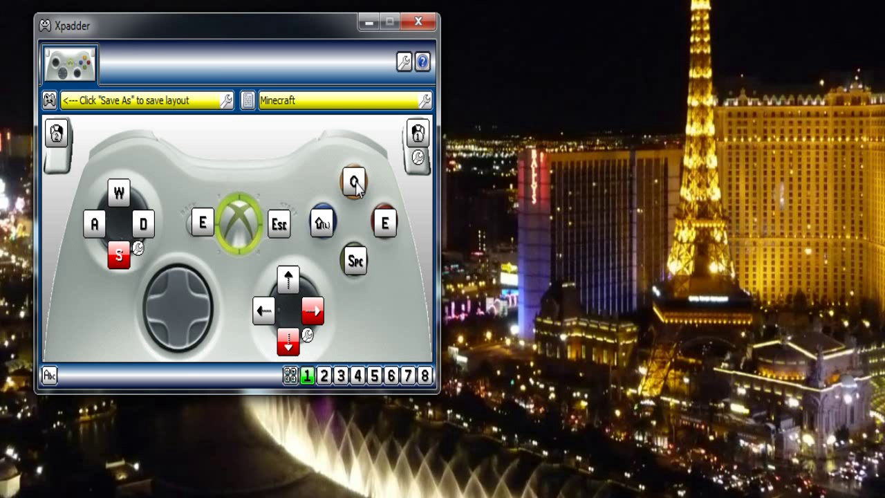
mouse_move(393, 231)
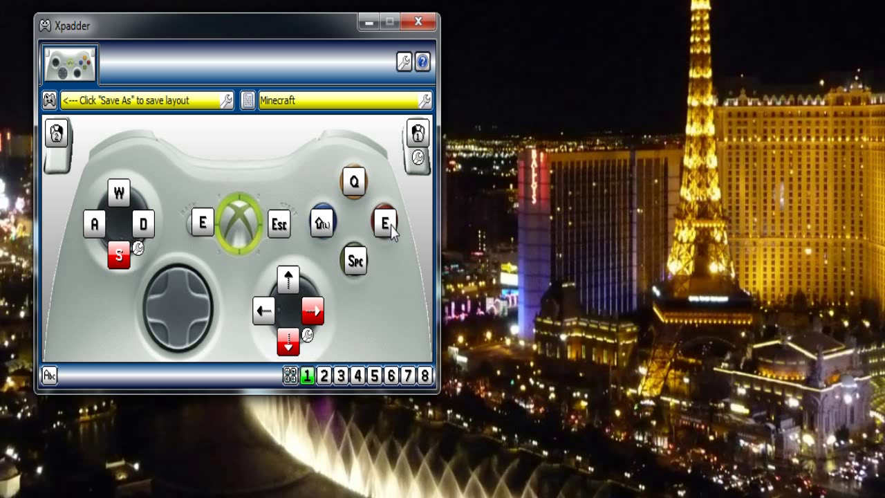
mouse_move(373, 263)
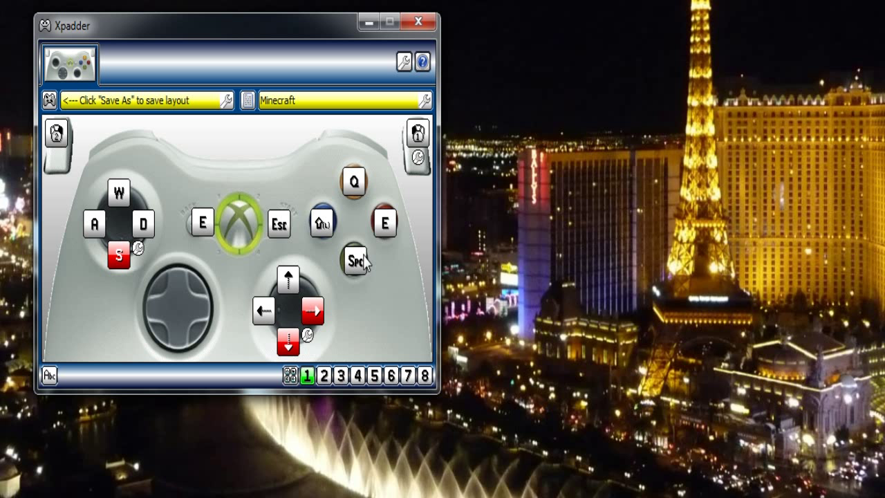
mouse_move(324, 231)
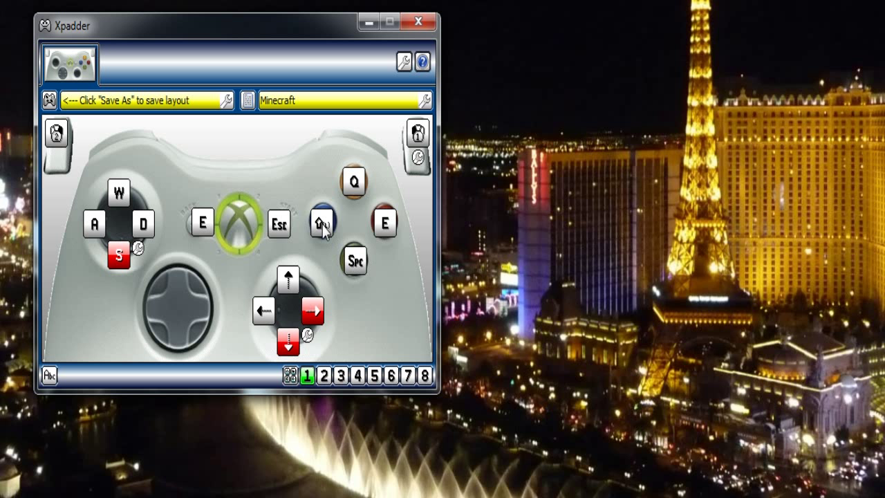
mouse_move(322, 224)
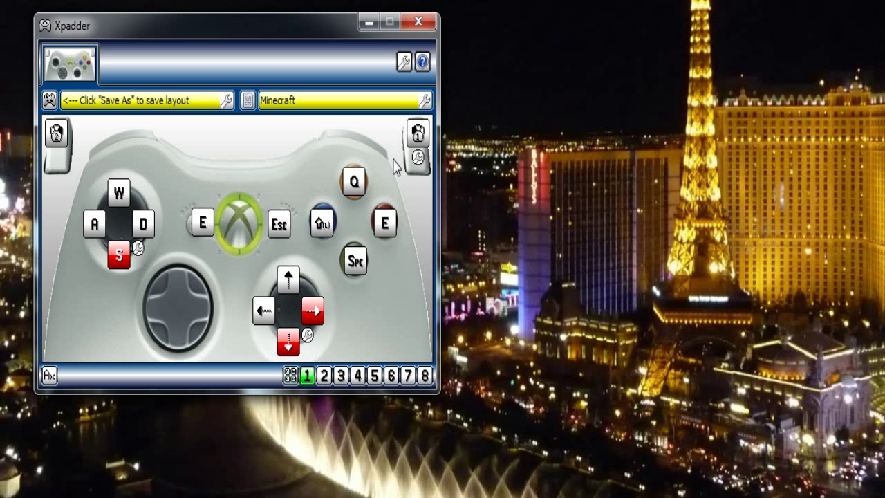
mouse_move(414, 142)
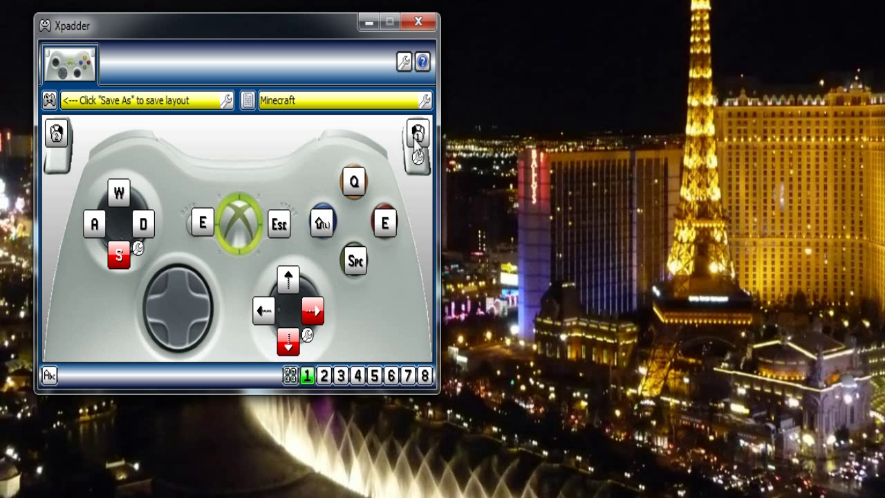
mouse_move(55, 149)
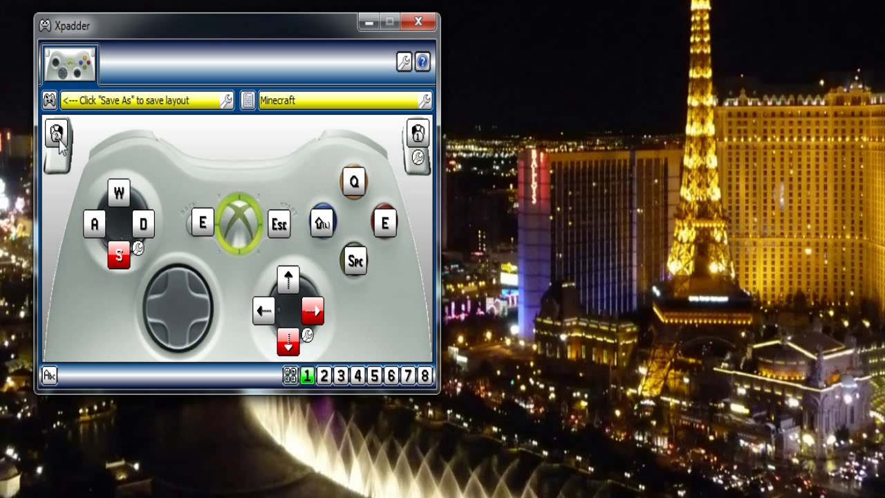
mouse_move(61, 155)
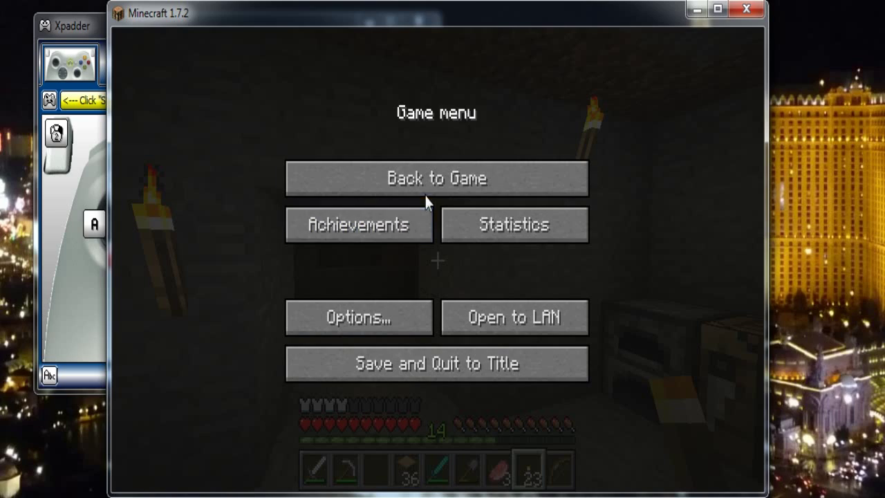
Return to the cave from the pause screen to try the controller, then pause with Esc.
left_click(436, 178)
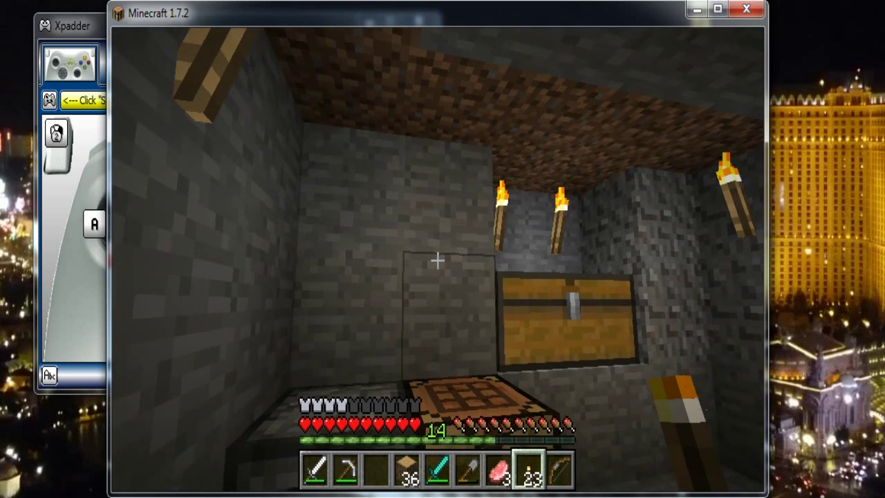
key("Escape")
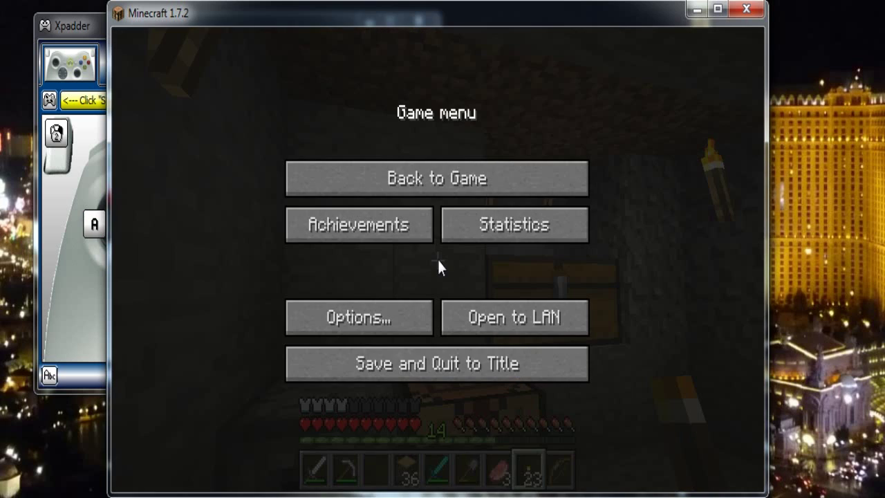
mouse_move(415, 26)
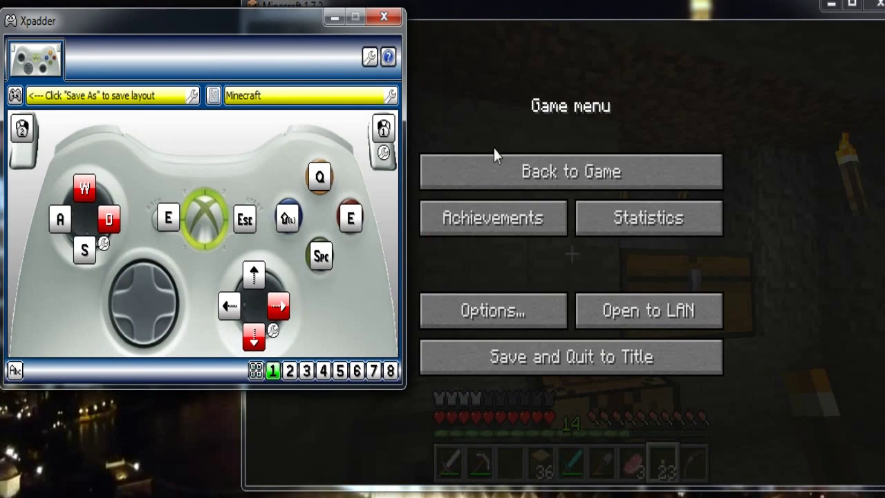
Resume play and walk around the cave with the left stick's W/A/S/D to test movement.
left_click(570, 172)
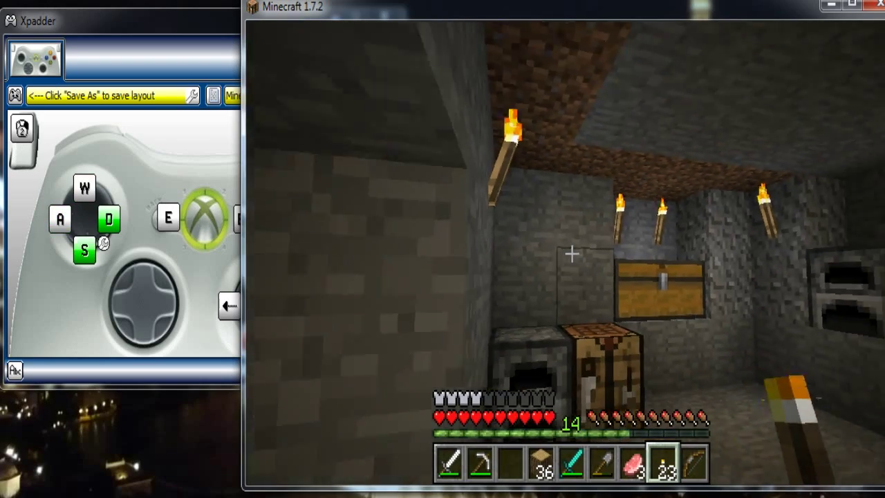
key("w")
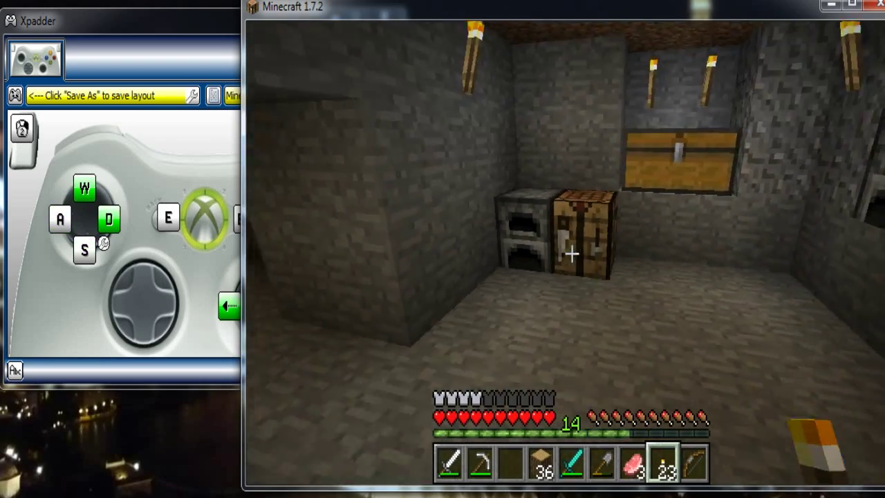
key("w")
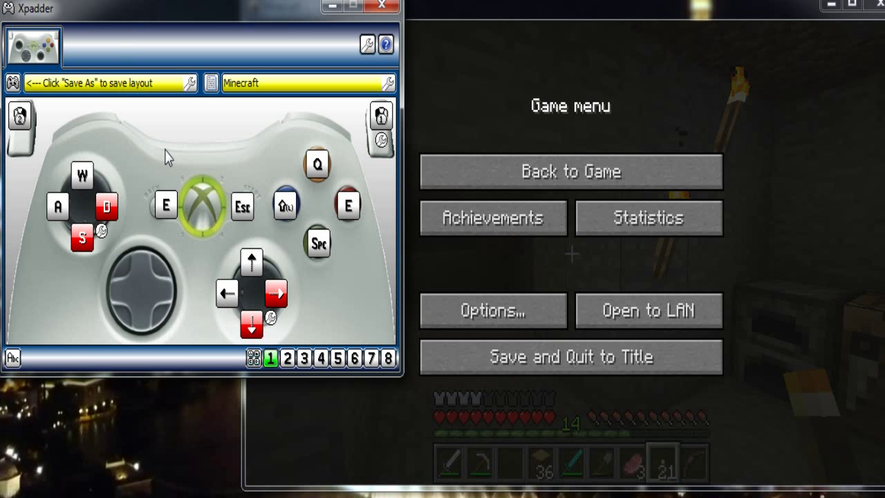
mouse_move(144, 145)
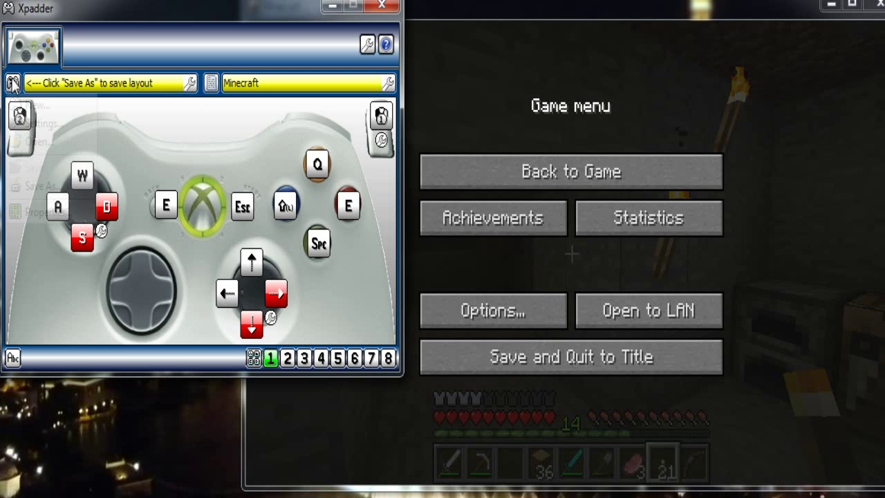
Check the Xbox 360 controller's axis readings in Properties, then reopen its Controller Settings.
left_click(12, 82)
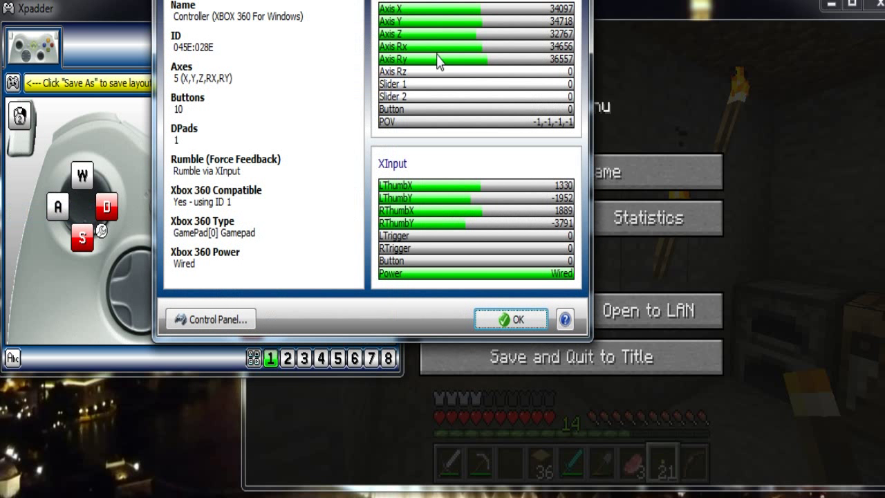
left_click(510, 319)
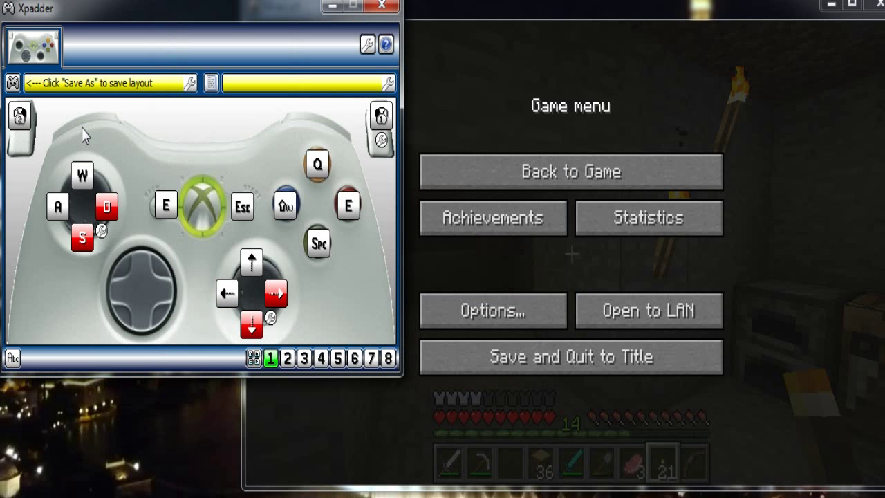
type("Minecraft")
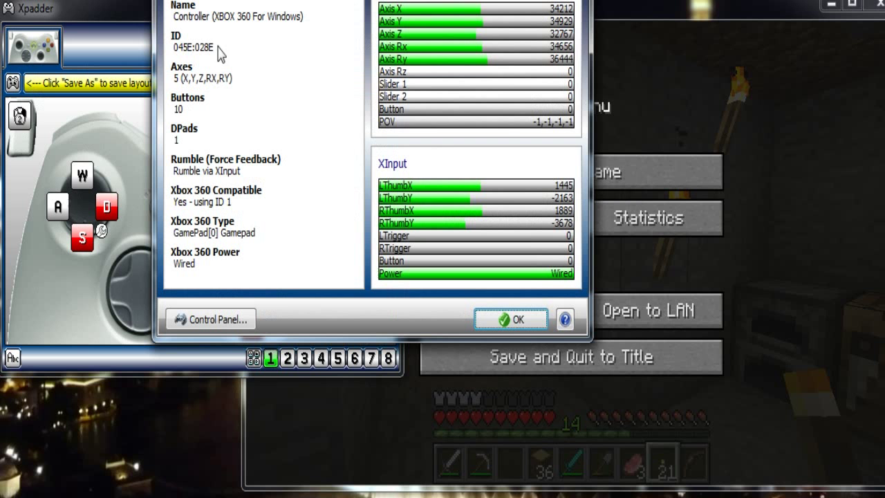
left_click(510, 318)
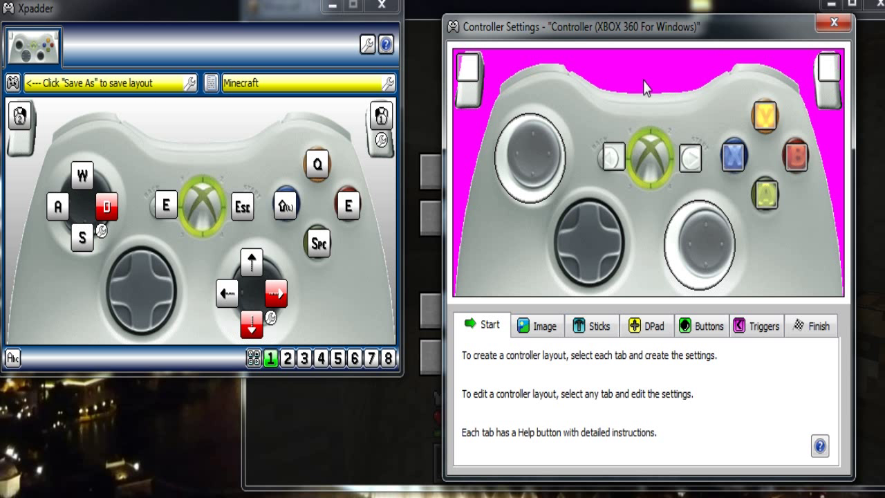
mouse_move(529, 90)
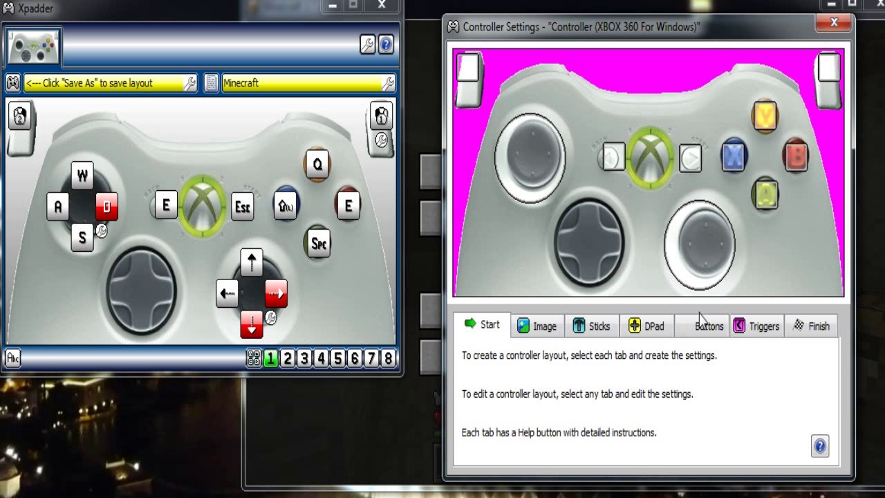
Assign Shift to the left bumper in the Buttons setup and return to Minecraft.
left_click(707, 325)
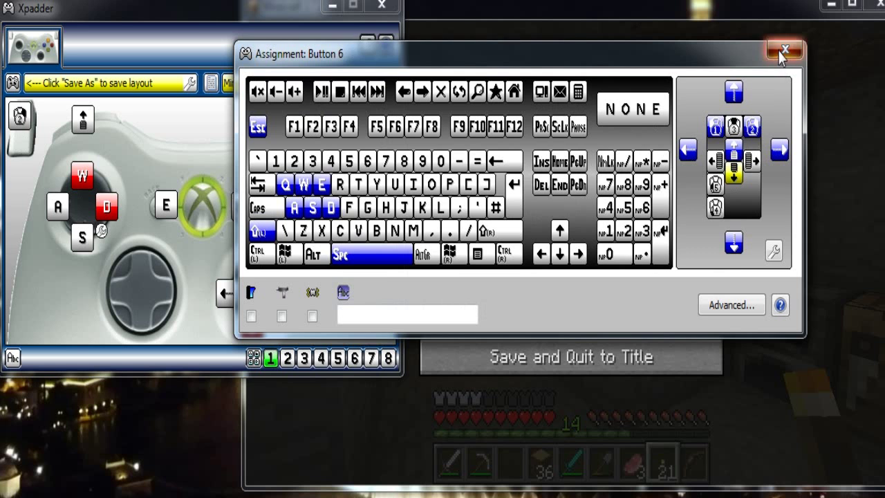
left_click(782, 49)
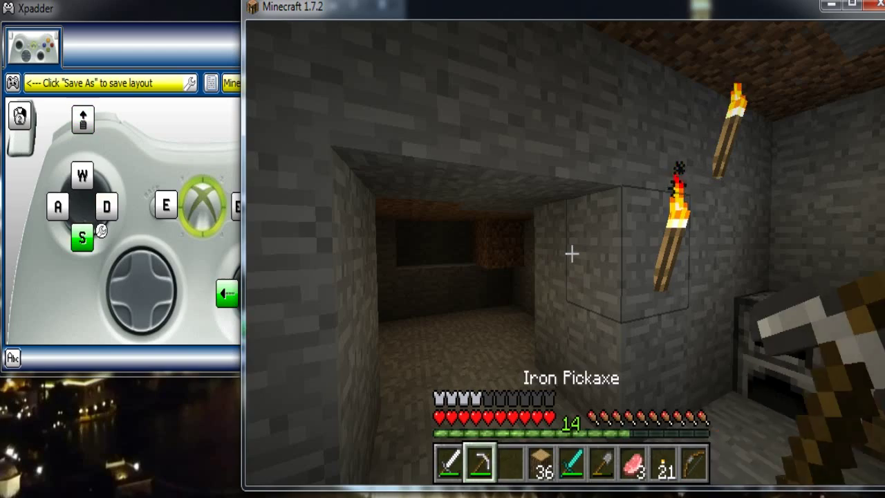
Walk around the cave with the controller, place a block and mine the nearby stone.
key("w")
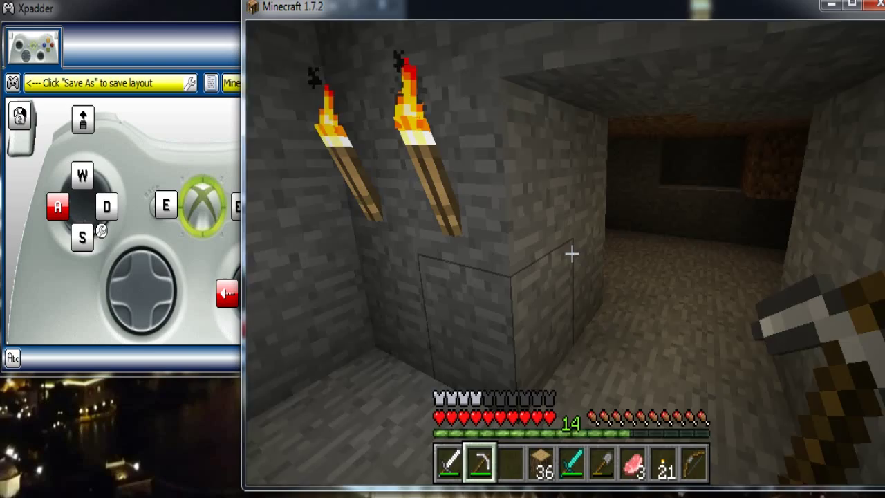
key("w")
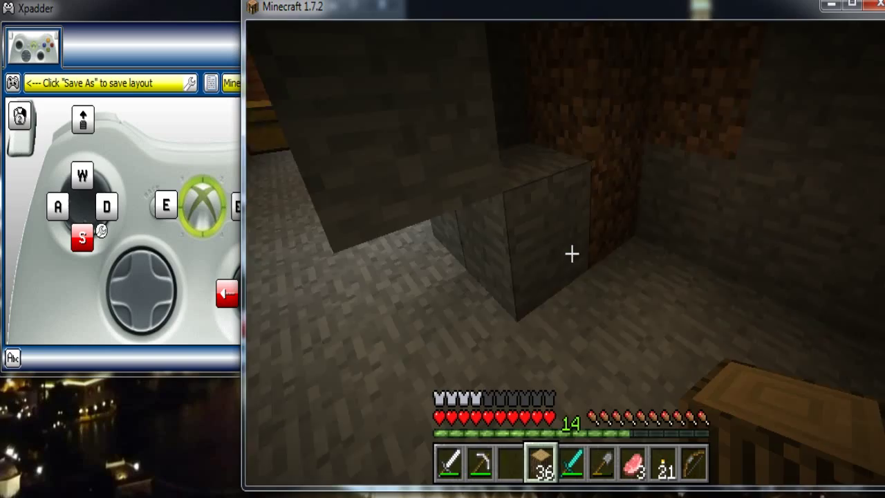
key("a")
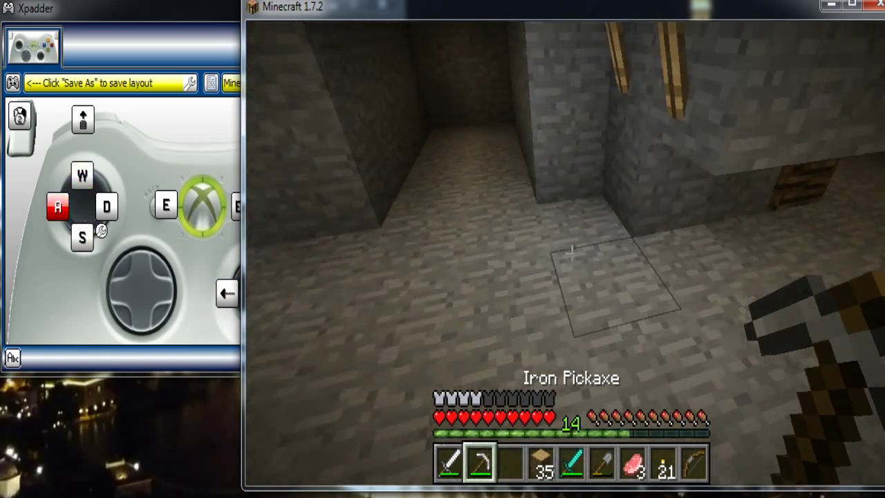
key("w")
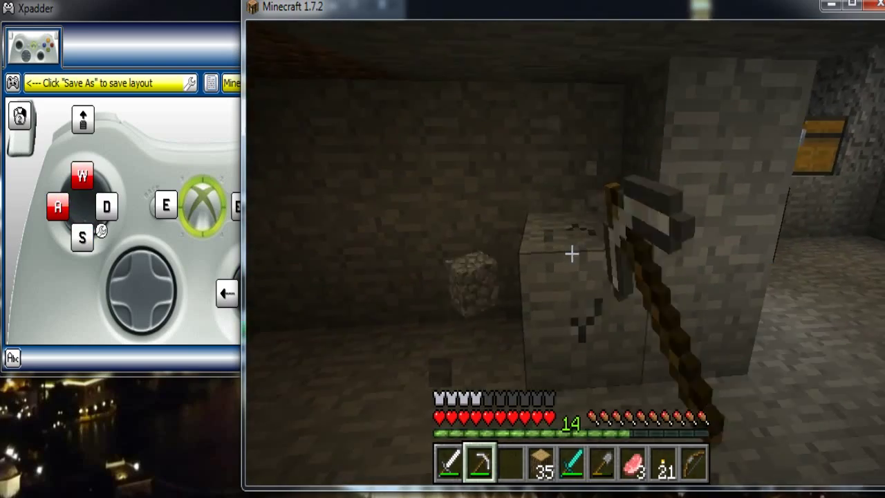
key("s")
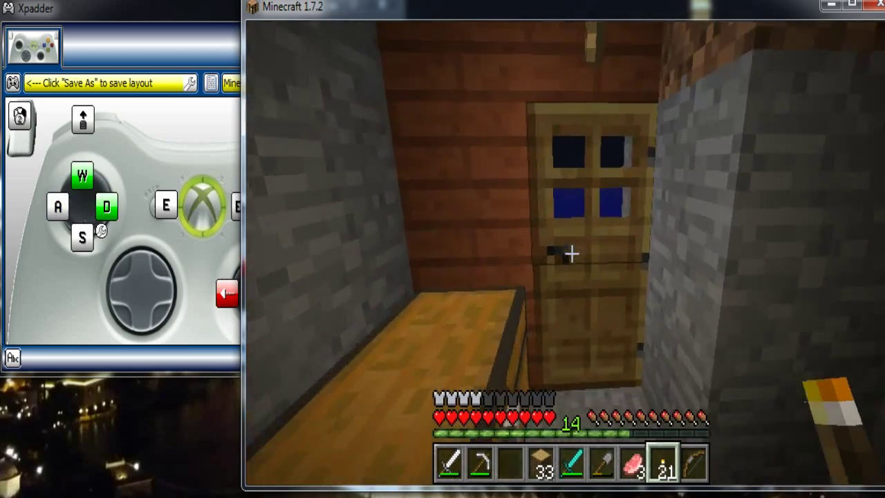
Walk up to the wooden door, pass through it and head back through the cave.
key("d")
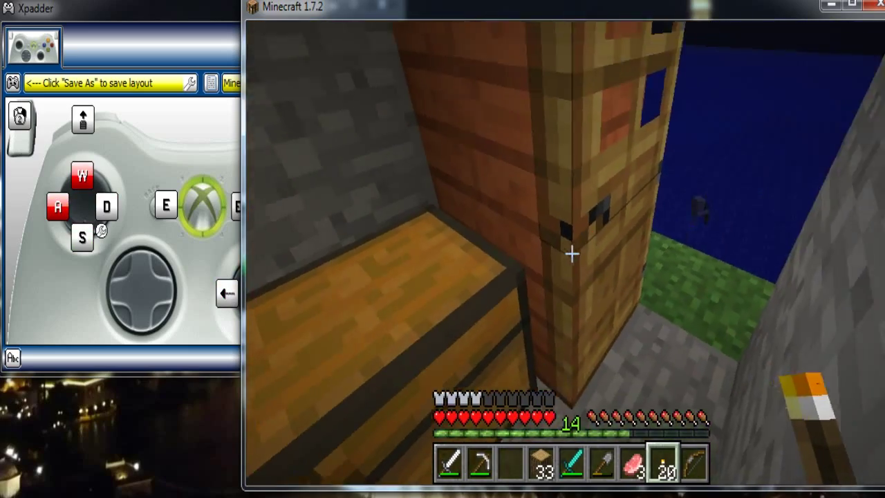
key("w")
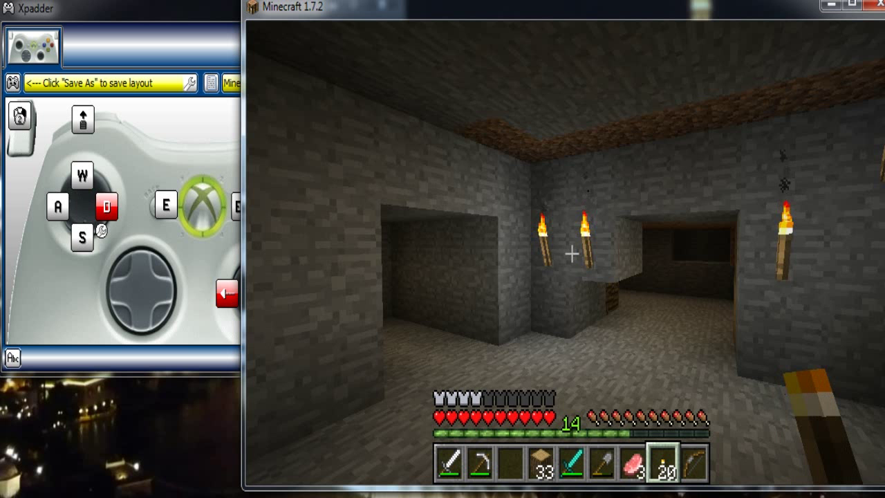
key("w")
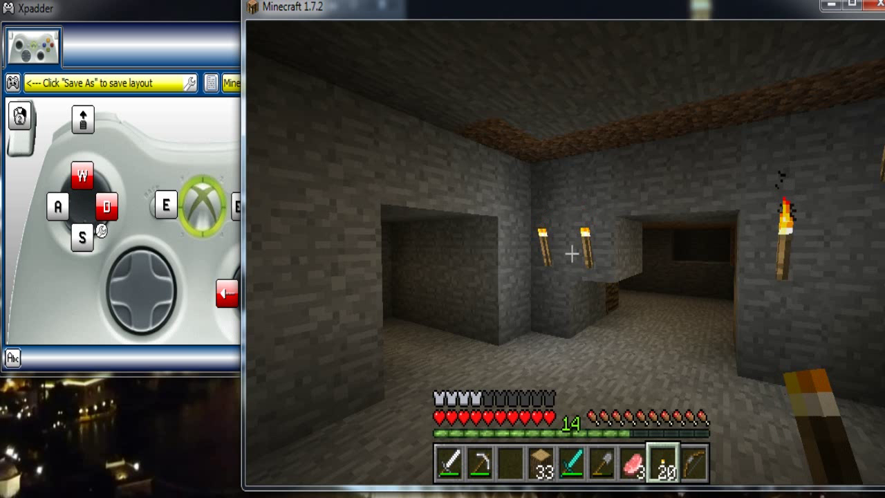